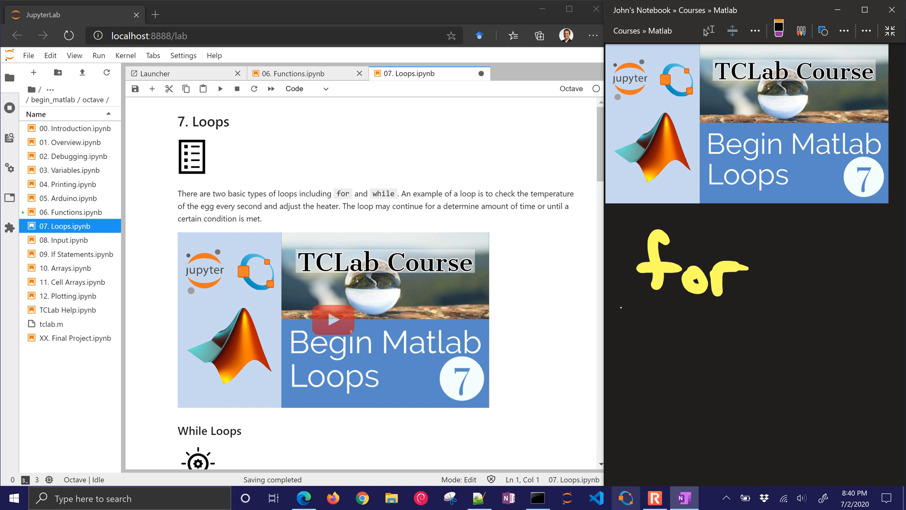
- Scroll the Loops notebook down to the While Loops section's empty code cell
{"action": "left_click_drag", "start_coordinate": [659, 312], "coordinate": [693, 393]}
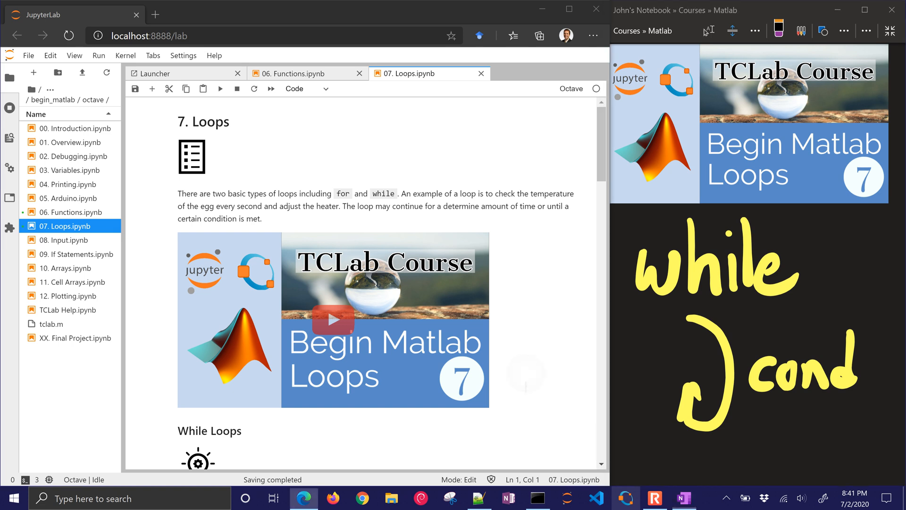
{"action": "scroll", "scroll_direction": "down", "scroll_amount": 3}
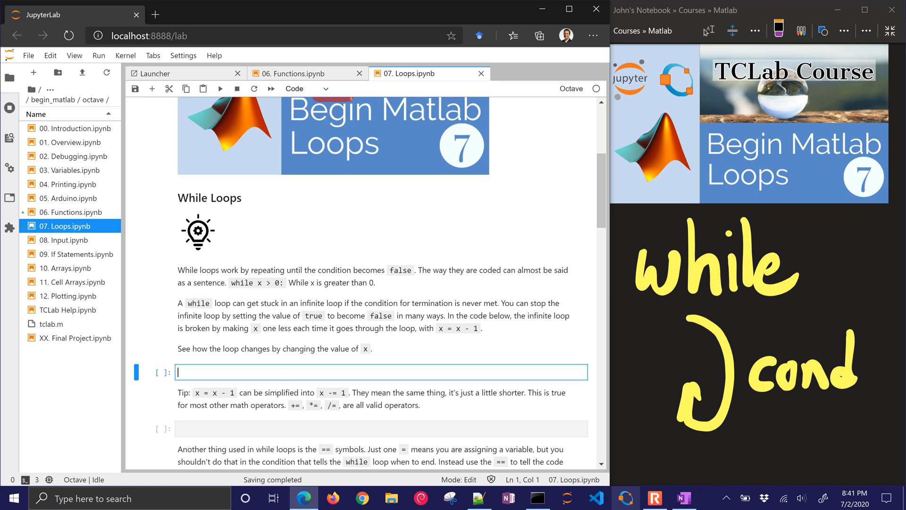
- Write and run a while loop printing 'Are you done yet?' and 'Almost done' with x
{"action": "type", "text": "disp('Are you done yet?')"}
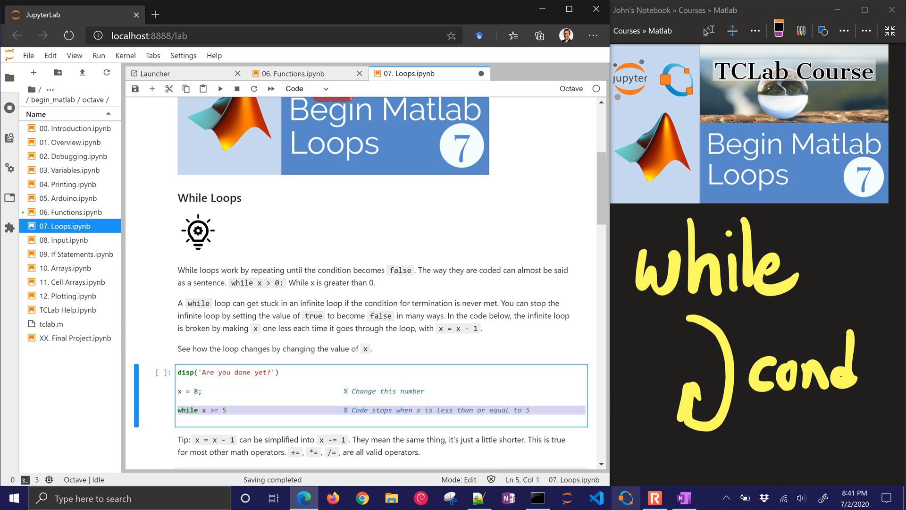
{"action": "type", "text": "disp([\"Almost done \", num2str(x)]); % Uses the value in the Loo"}
{"action": "type", "text": "x = x - 1;                          % Makes x one less each loo"}
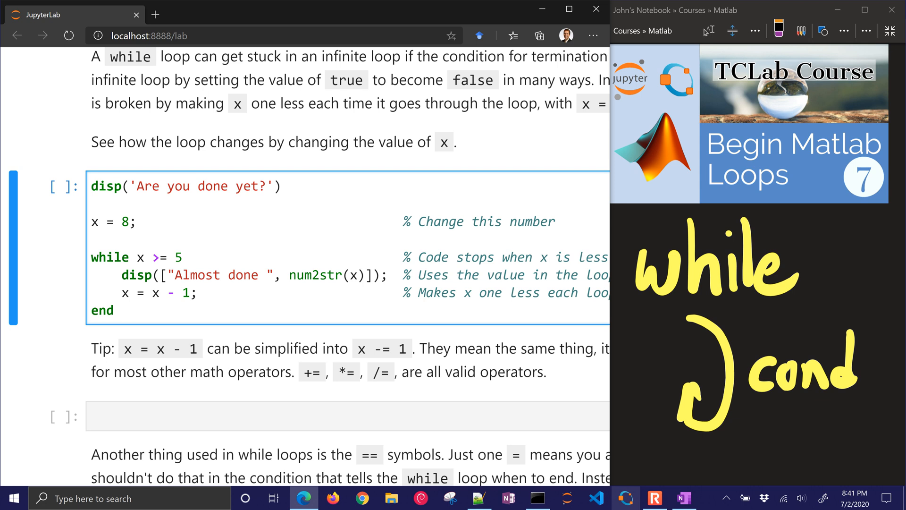
{"action": "left_click", "coordinate": [114, 311]}
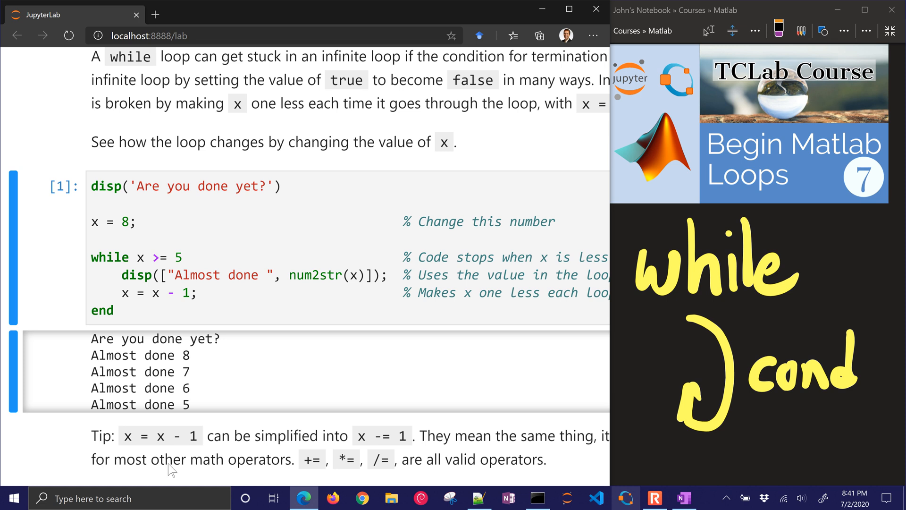
{"action": "mouse_move", "coordinate": [215, 368]}
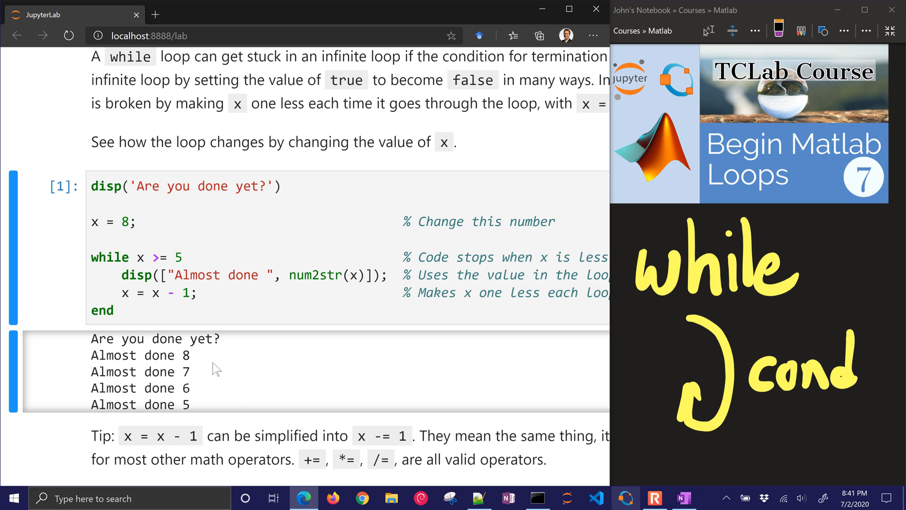
- Change the loop condition from x >= 5 to x > 5 and rerun it
{"action": "left_click", "coordinate": [165, 256]}
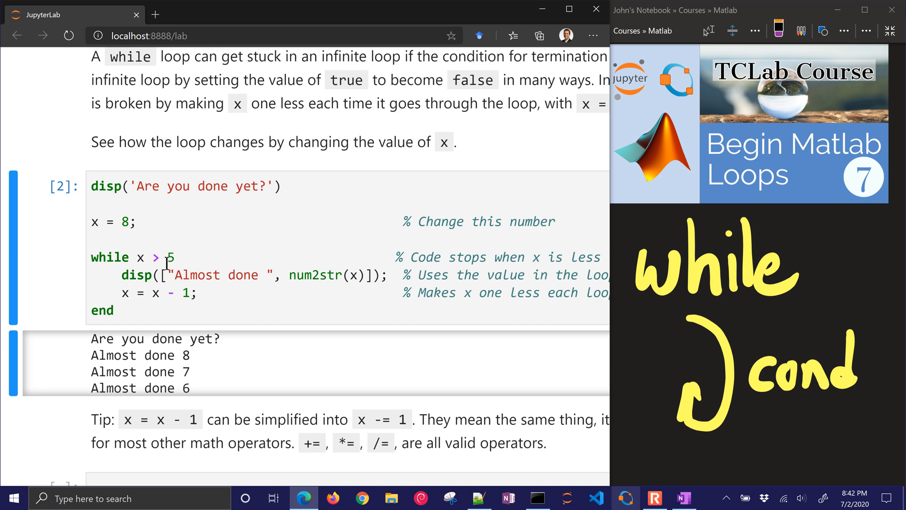
{"action": "scroll", "scroll_direction": "down", "scroll_amount": 3}
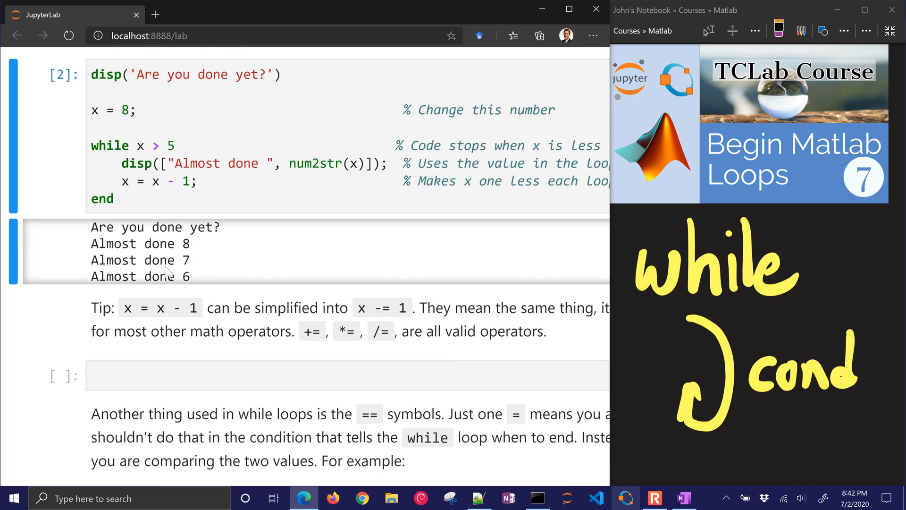
{"action": "scroll", "scroll_direction": "down", "scroll_amount": 3}
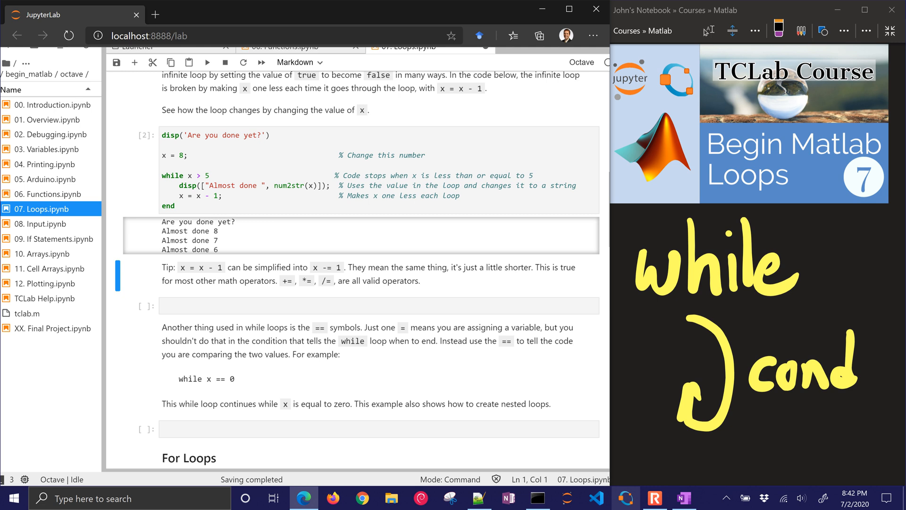
- Enter x = 5; x *= 3; disp(x) in the cell below the tip, displaying 15
{"action": "left_click", "coordinate": [379, 305]}
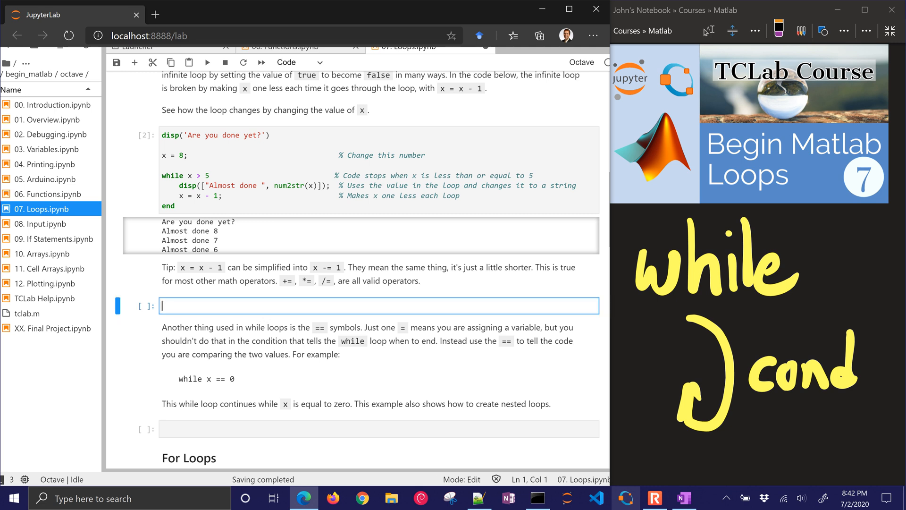
{"action": "type", "text": "x = 5;"}
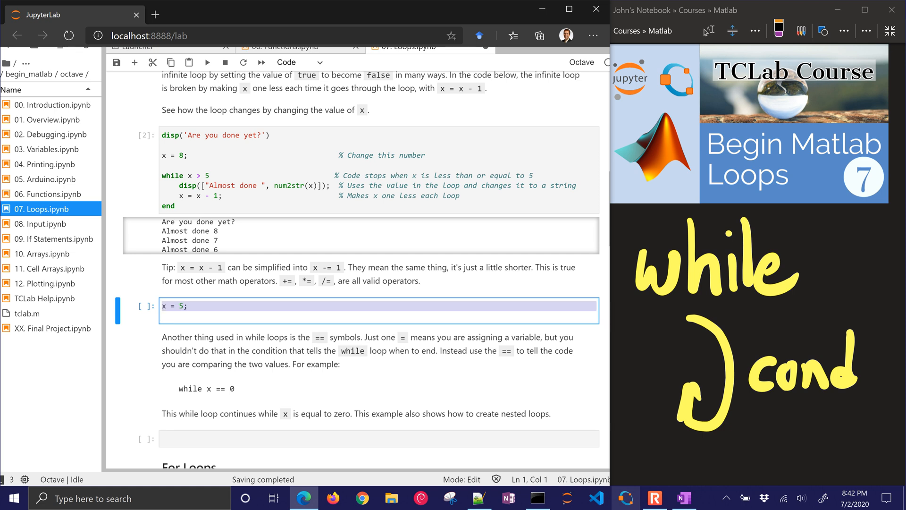
{"action": "type", "text": "x *= 3;"}
{"action": "type", "text": "disp(x)"}
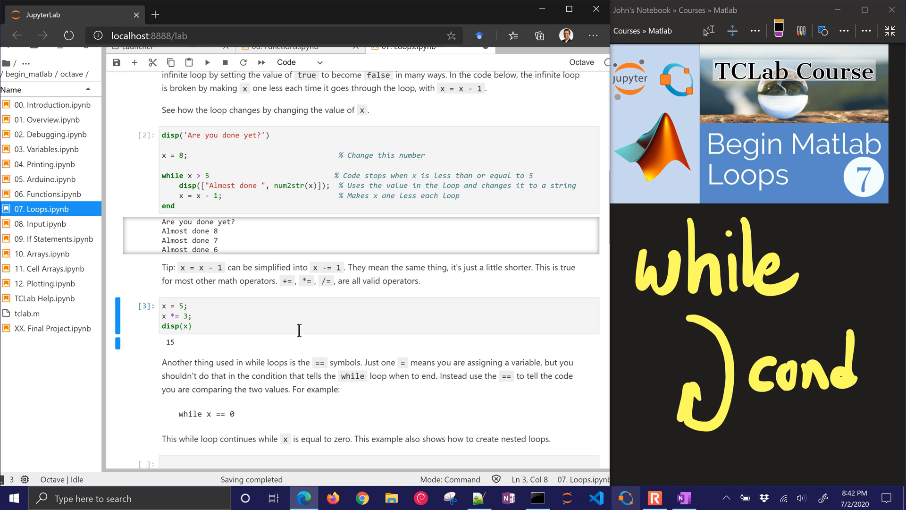
{"action": "scroll", "scroll_direction": "down", "scroll_amount": 3}
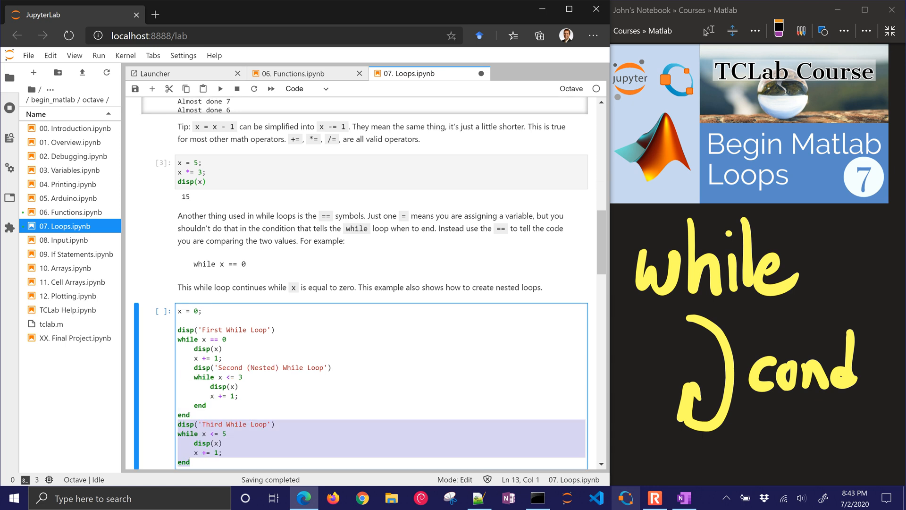
- Scroll through the nested while-loop output: 0, then 1–3 nested, then 4 and 5
{"action": "scroll", "scroll_direction": "down", "scroll_amount": 3}
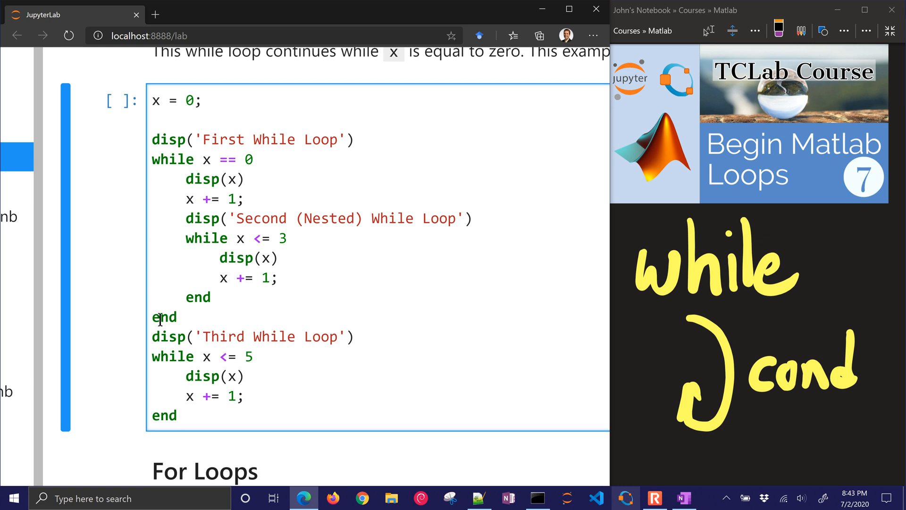
{"action": "mouse_move", "coordinate": [206, 399]}
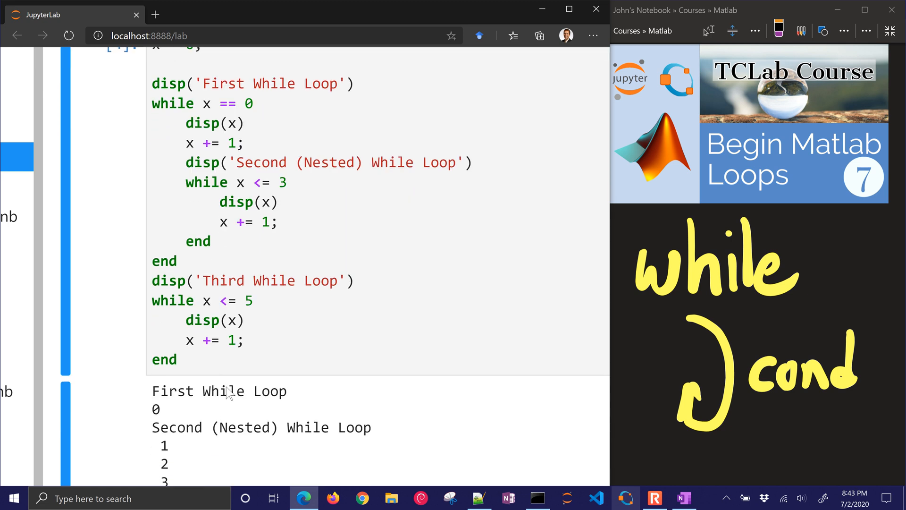
{"action": "scroll", "scroll_direction": "down", "scroll_amount": 3}
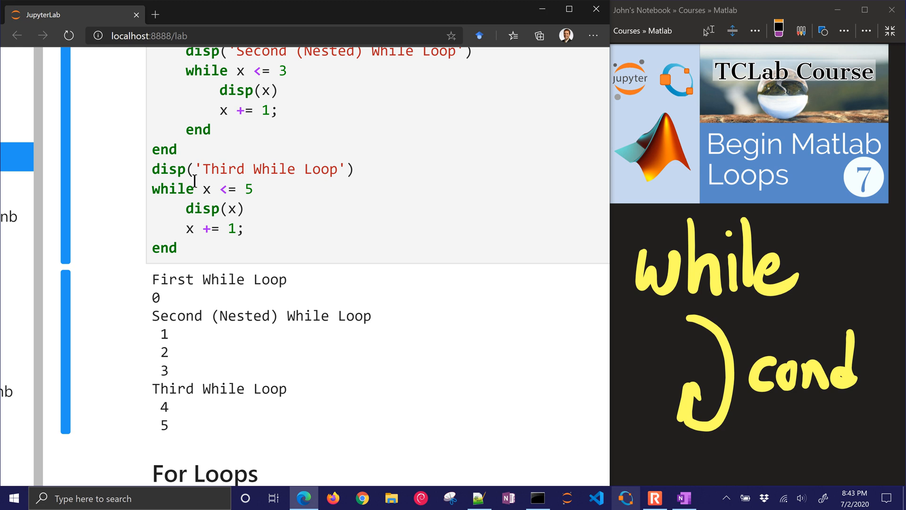
{"action": "mouse_move", "coordinate": [165, 263]}
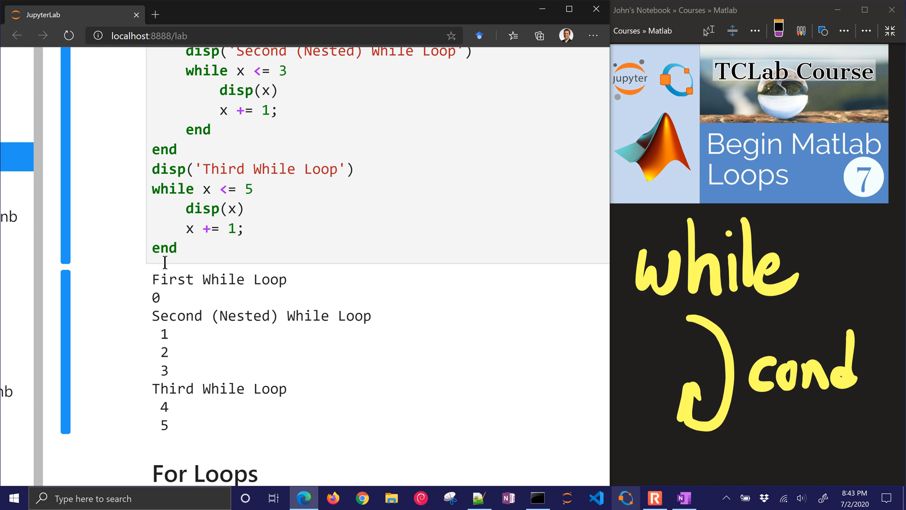
{"action": "scroll", "scroll_direction": "down", "scroll_amount": 3}
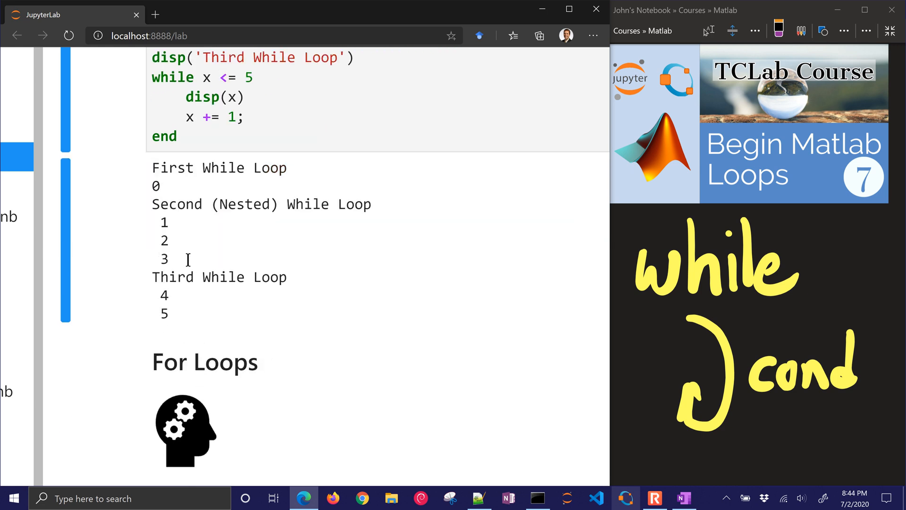
- Run a for loop with y = 5 printing 'Echos in a canyon:' and hello five times
{"action": "scroll", "scroll_direction": "down", "scroll_amount": 3}
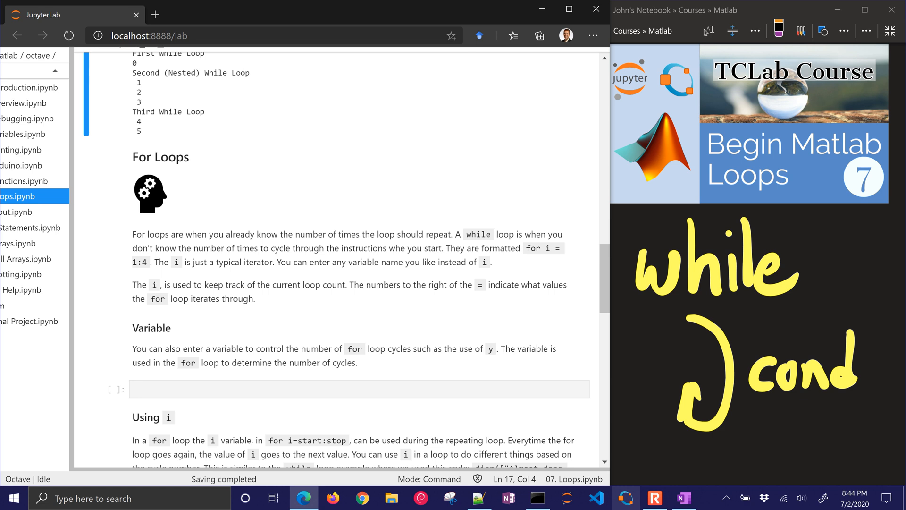
{"action": "mouse_move", "coordinate": [204, 259]}
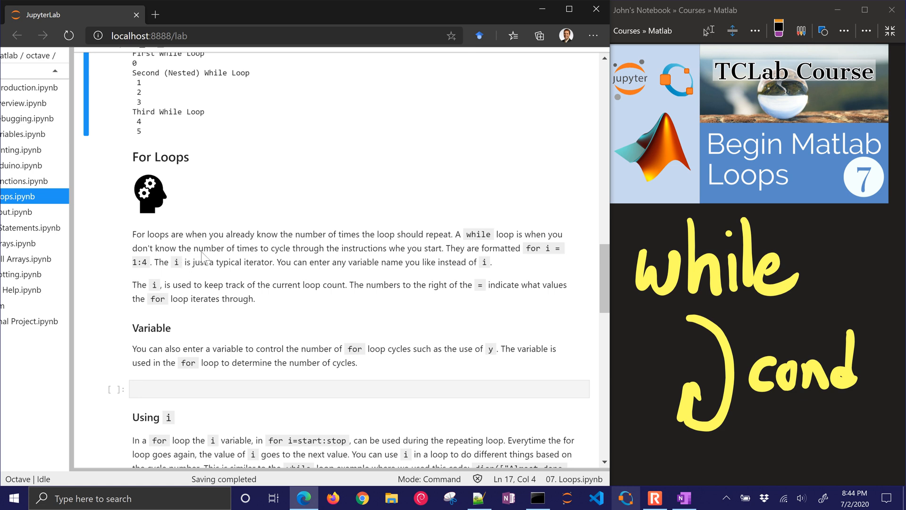
{"action": "type", "text": "disp('Echos in a canyon:')"}
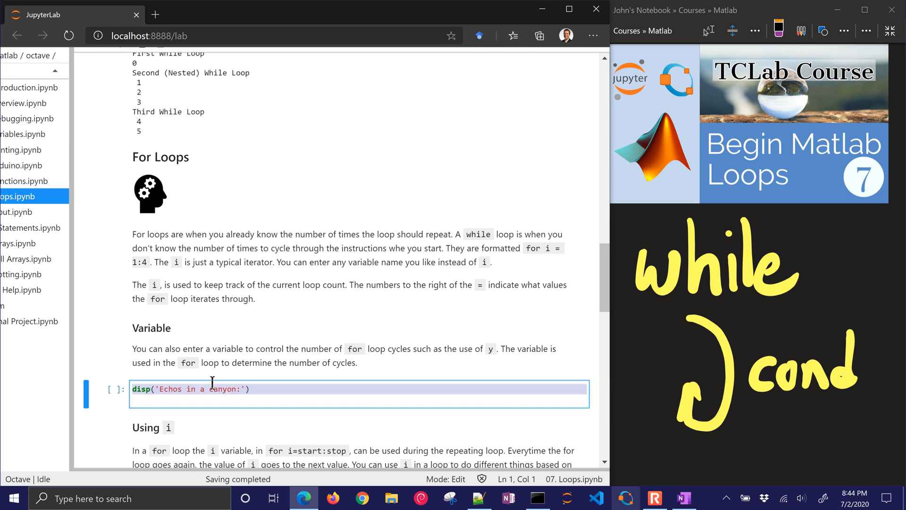
{"action": "type", "text": "y = 5"}
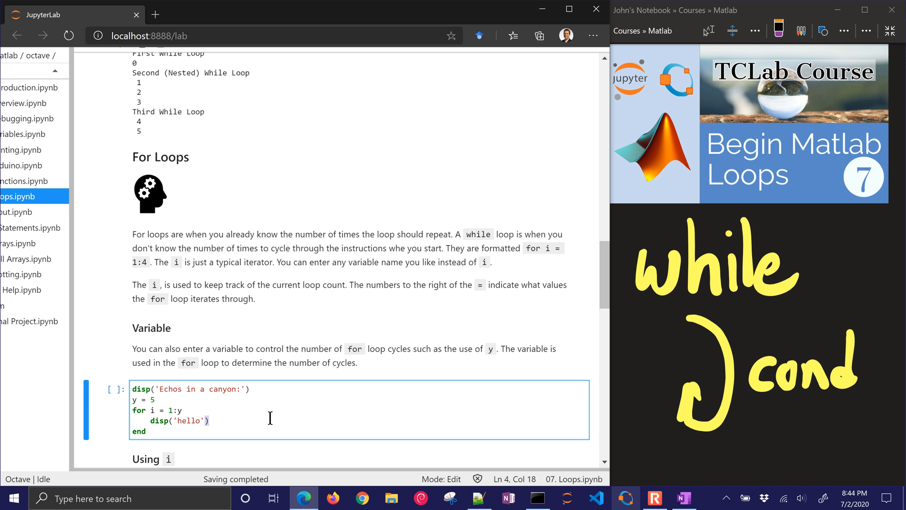
{"action": "key", "text": "shift+enter"}
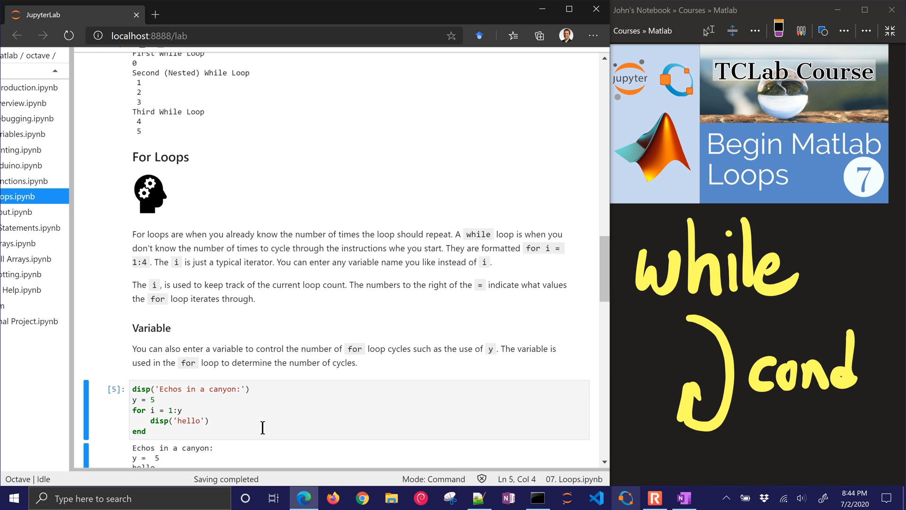
{"action": "scroll", "scroll_direction": "down", "scroll_amount": 3}
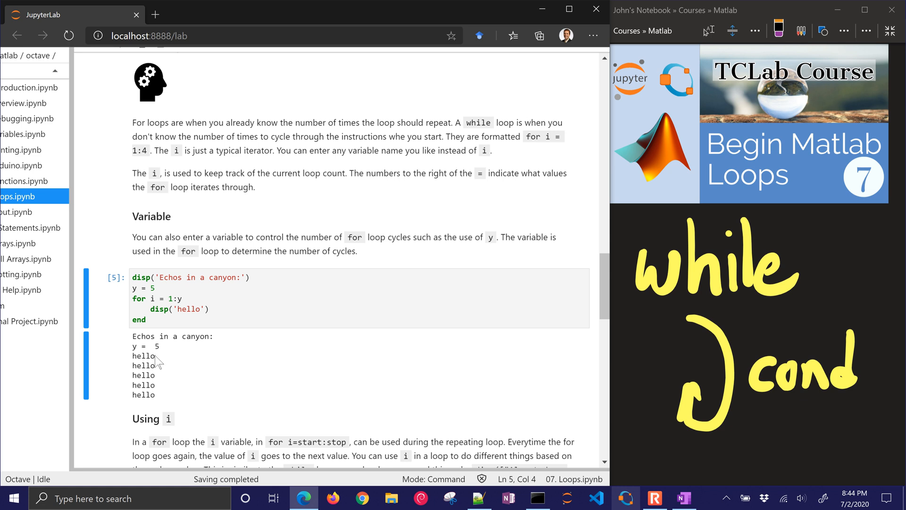
- Go back into the for-loop code and highlight the loop variable i
{"action": "left_click", "coordinate": [169, 298]}
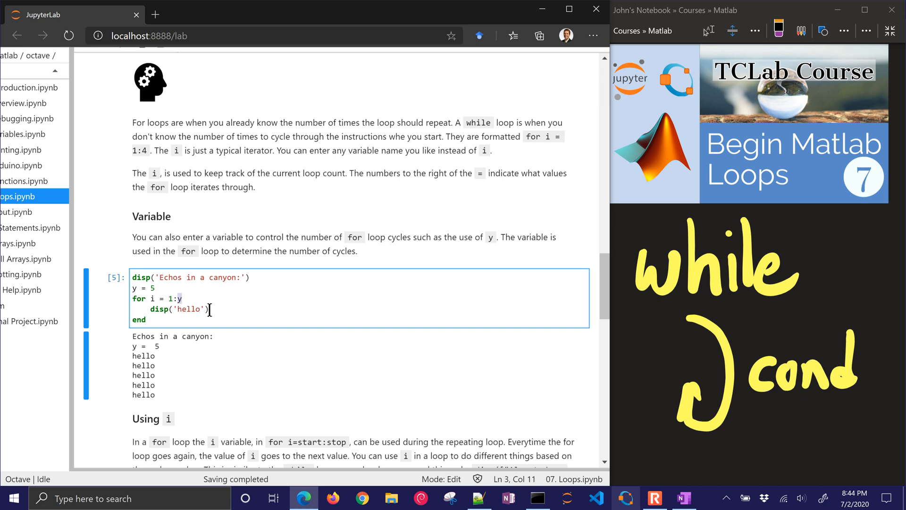
{"action": "left_click", "coordinate": [208, 309]}
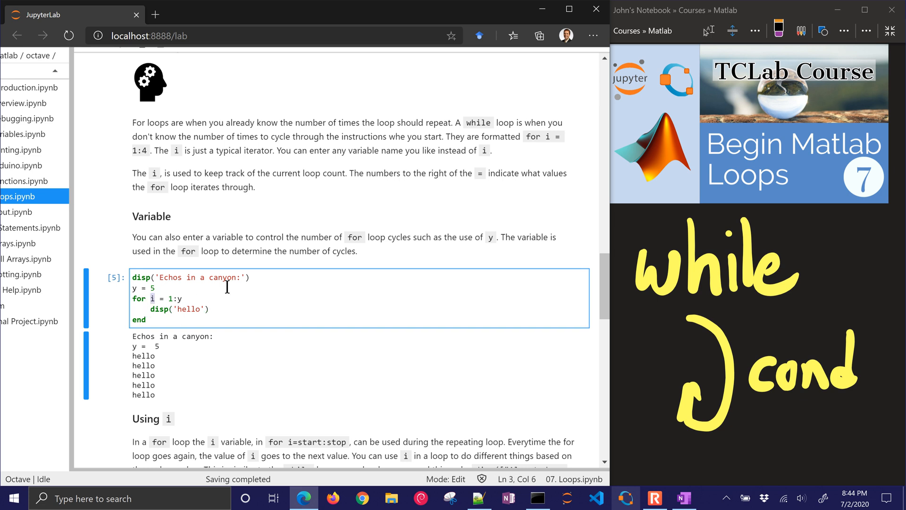
{"action": "scroll", "scroll_direction": "down", "scroll_amount": 3}
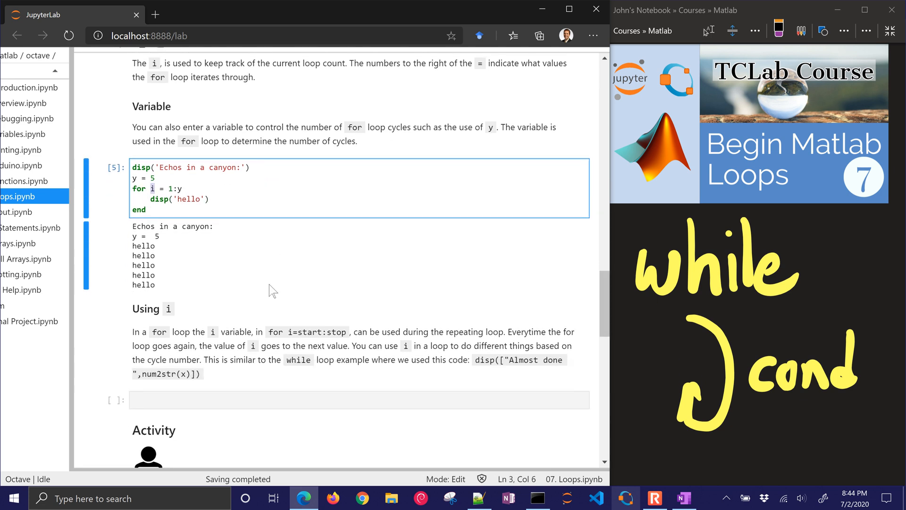
{"action": "scroll", "scroll_direction": "down", "scroll_amount": 3}
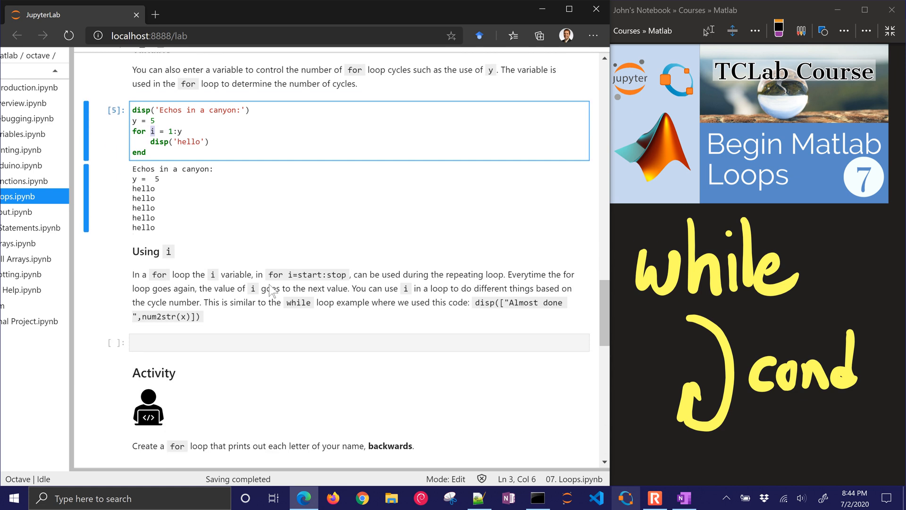
- Write the Loop 1 and 'Count-up by 2s' examples, try a new first range, revert, and run
{"action": "type", "text": "disp('Loop 1')"}
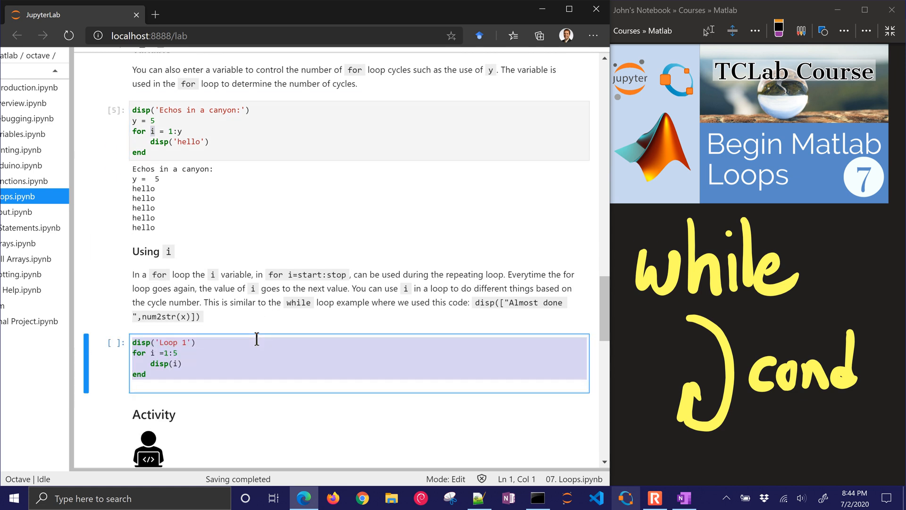
{"action": "type", "text": "disp('Loop 2: Count-up by 2s')"}
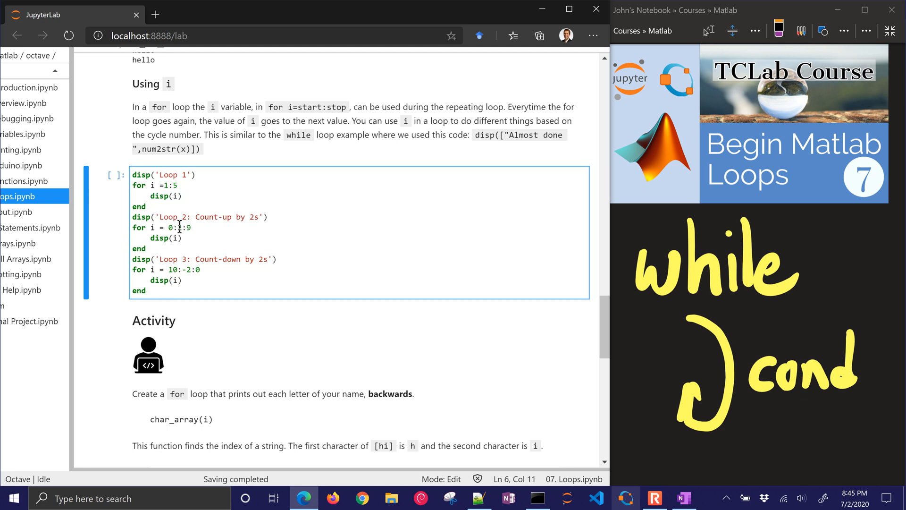
{"action": "type", "text": "2"}
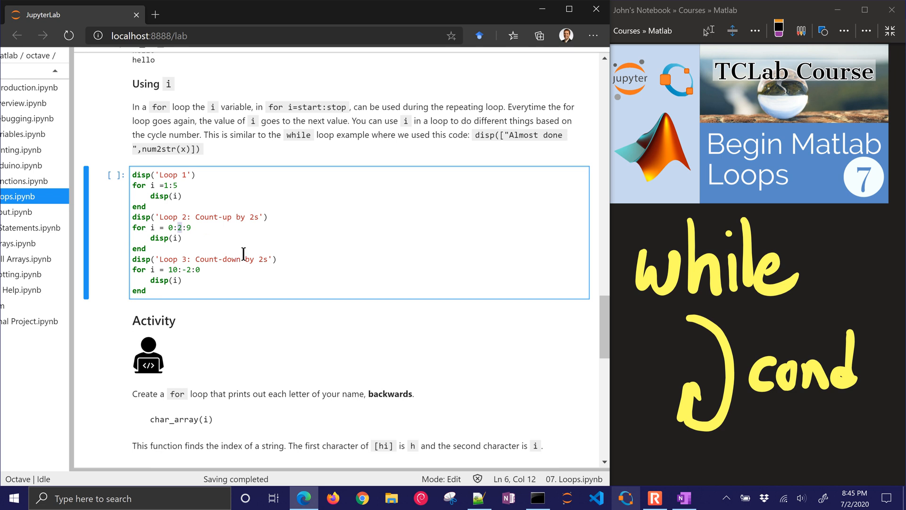
{"action": "left_click", "coordinate": [216, 183]}
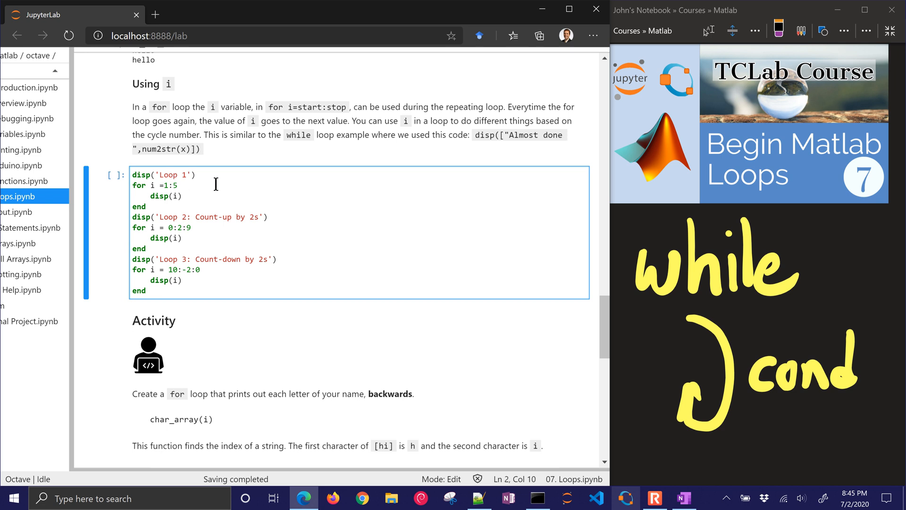
{"action": "type", "text": "1:"}
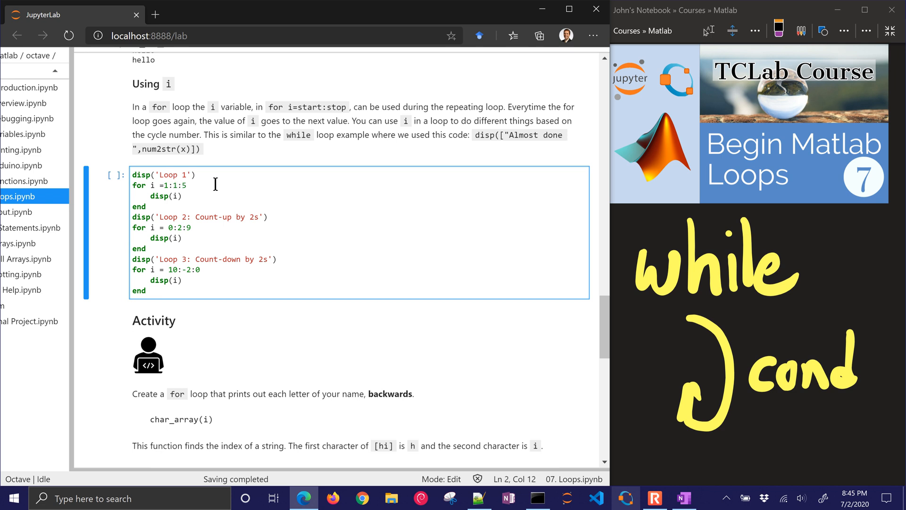
{"action": "key", "text": "Backspace"}
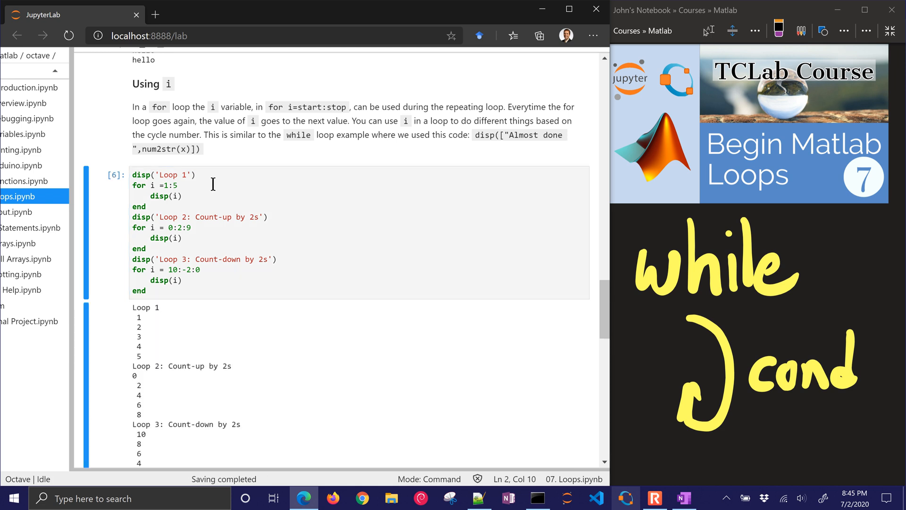
{"action": "scroll", "scroll_direction": "down", "scroll_amount": 3}
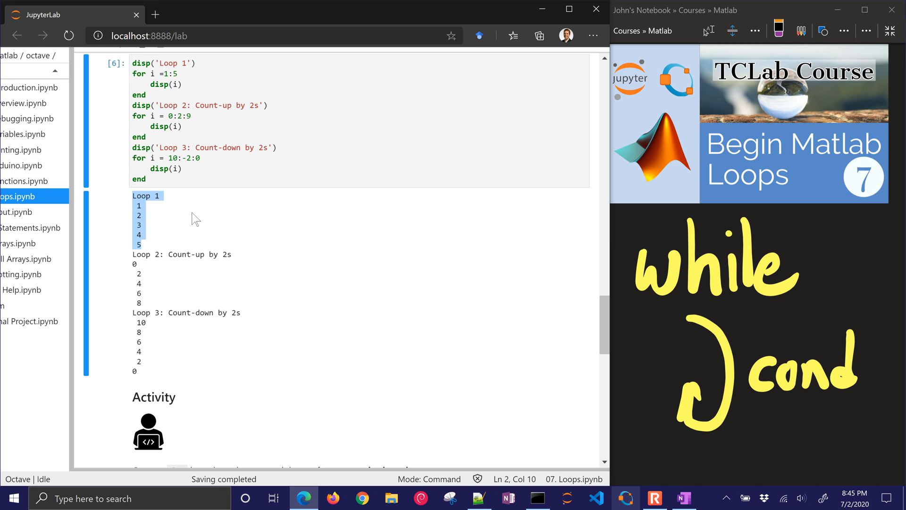
{"action": "mouse_move", "coordinate": [134, 262]}
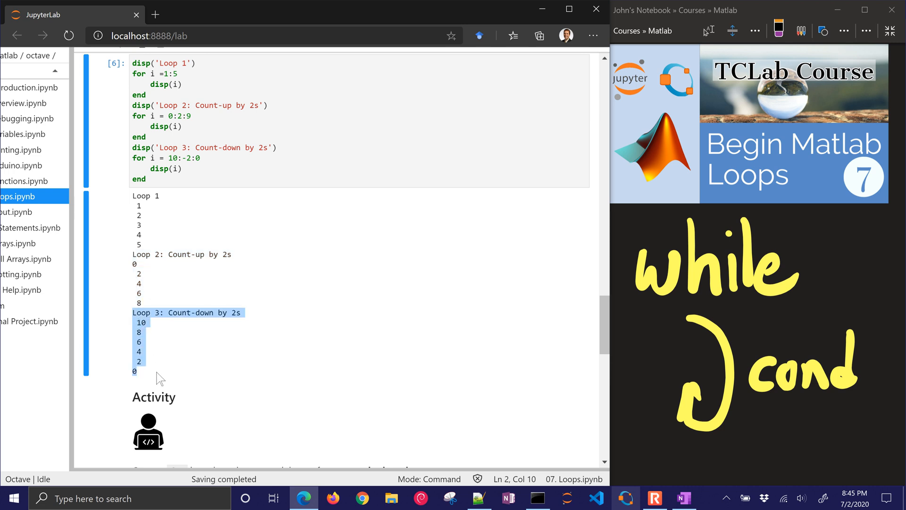
{"action": "mouse_move", "coordinate": [318, 322]}
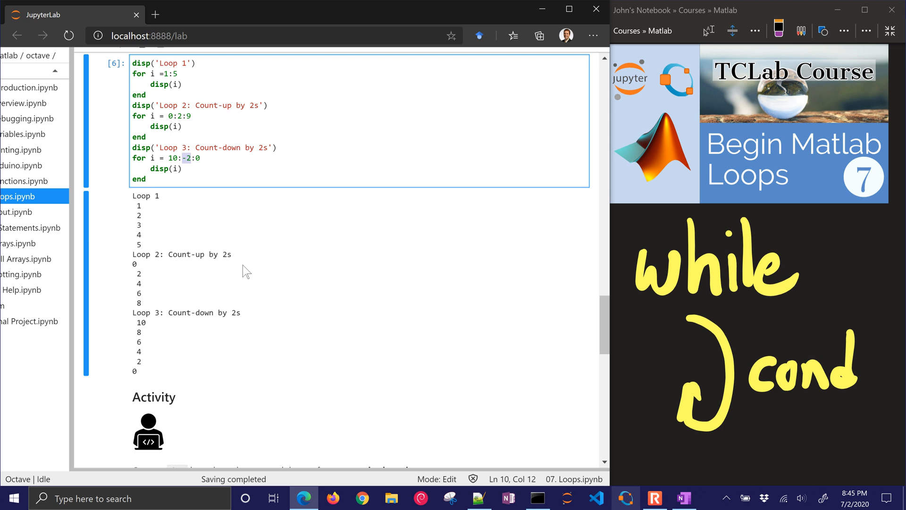
- Set the activity cell's name variable to 'John Hedengren'
{"action": "scroll", "scroll_direction": "down", "scroll_amount": 3}
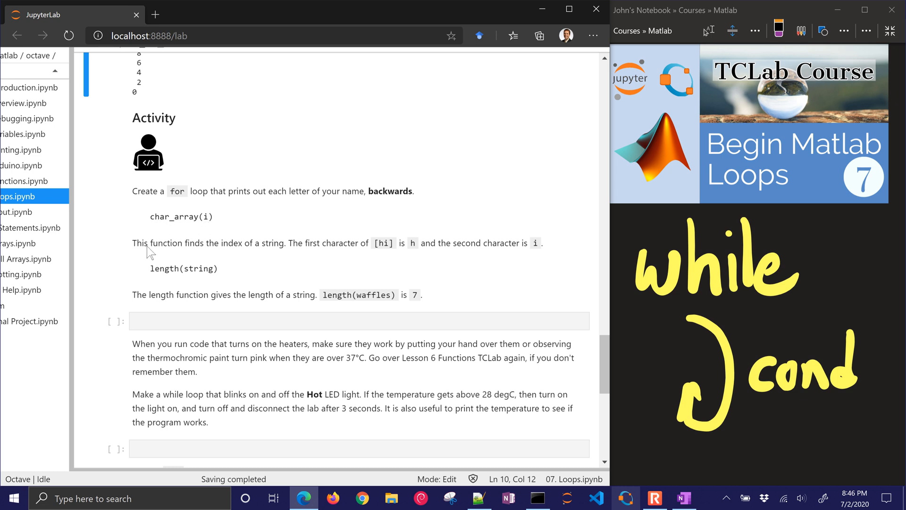
{"action": "mouse_move", "coordinate": [224, 263]}
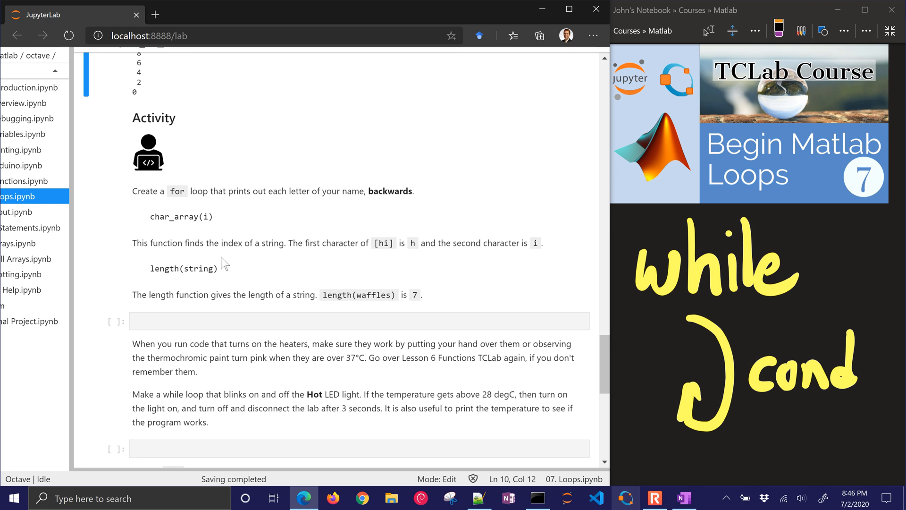
{"action": "type", "text": "name = \"enter your name\";"}
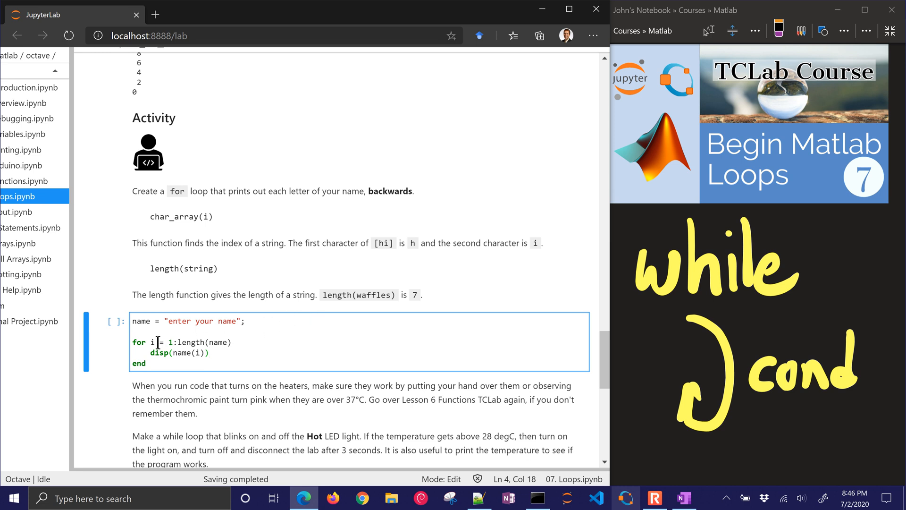
{"action": "left_click", "coordinate": [180, 342]}
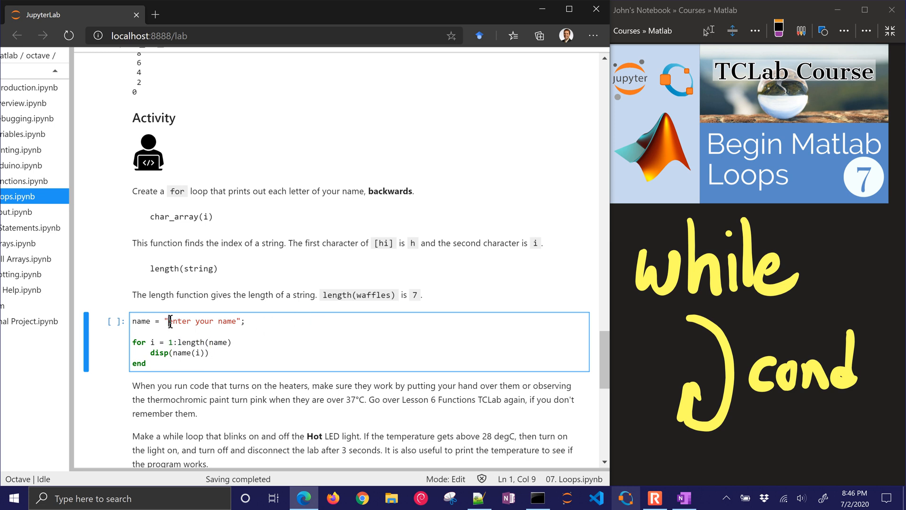
{"action": "type", "text": "J\";"}
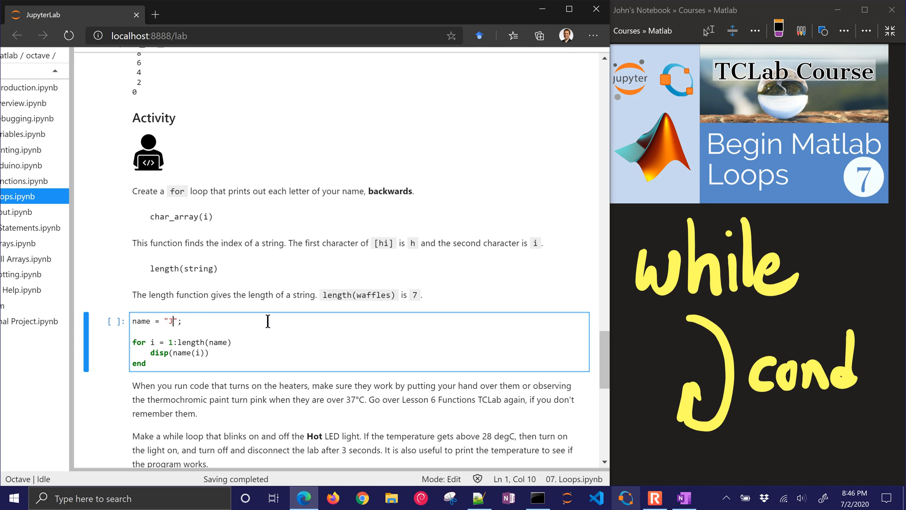
{"action": "type", "text": "John Hedengren"}
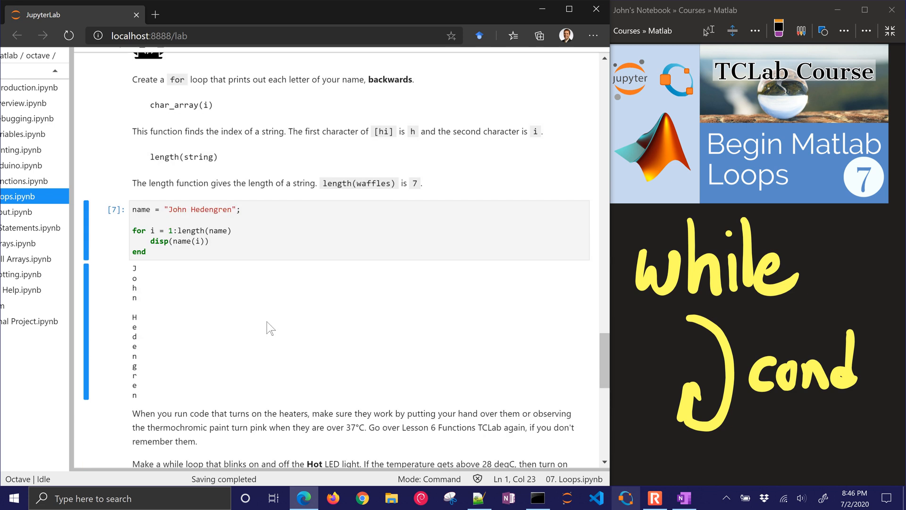
- Revise the name loop to count down from length(name) to 1 and display name(i)
{"action": "left_click", "coordinate": [184, 230]}
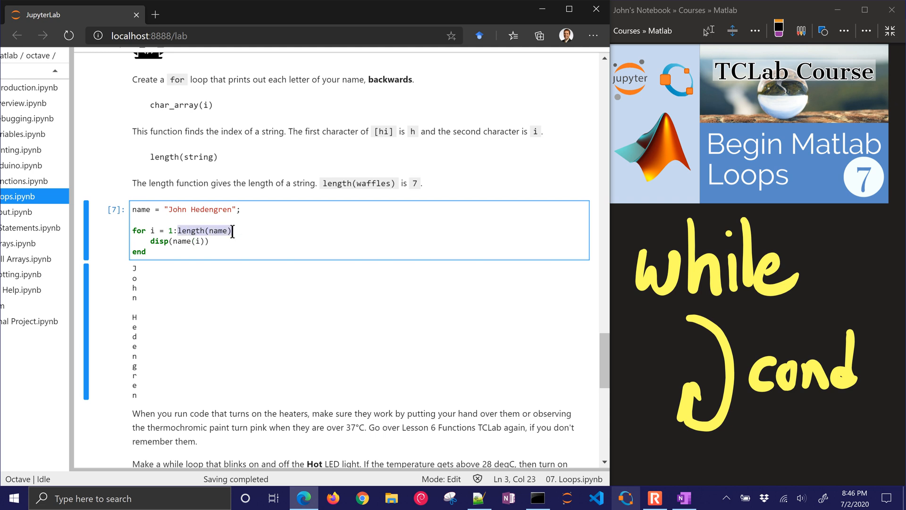
{"action": "left_click", "coordinate": [201, 241]}
{"action": "type", "text": "length(name)-"}
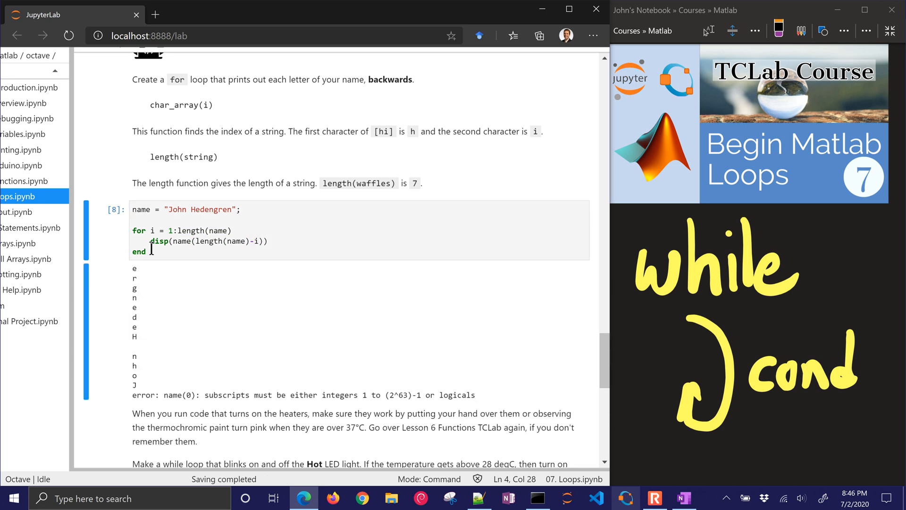
{"action": "left_click", "coordinate": [263, 241]}
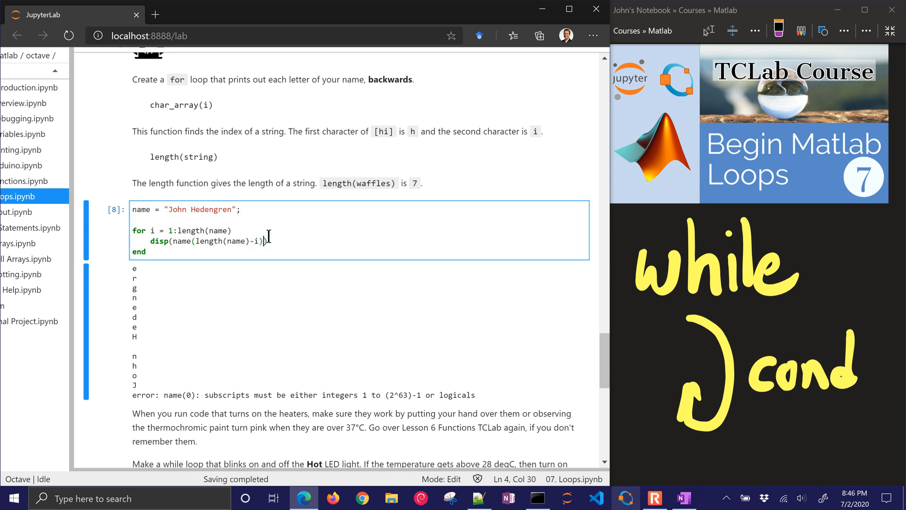
{"action": "type", "text": "-"}
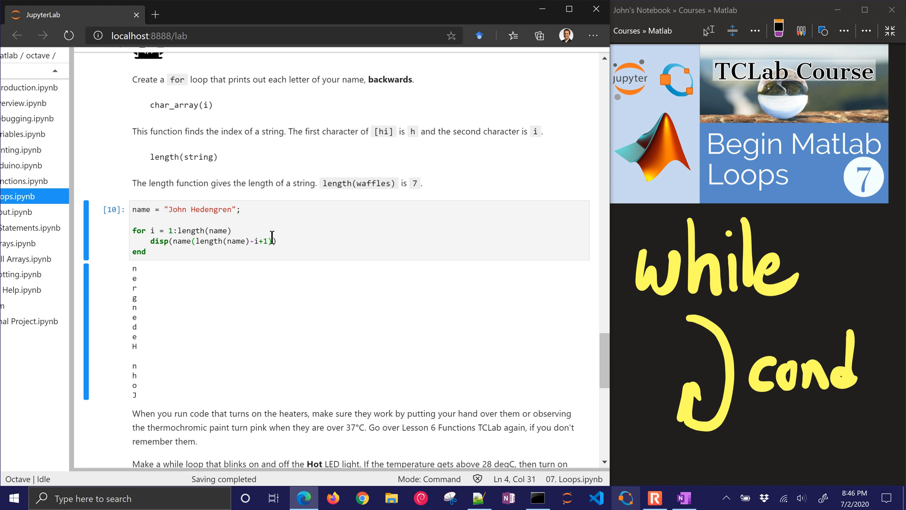
{"action": "mouse_move", "coordinate": [336, 201]}
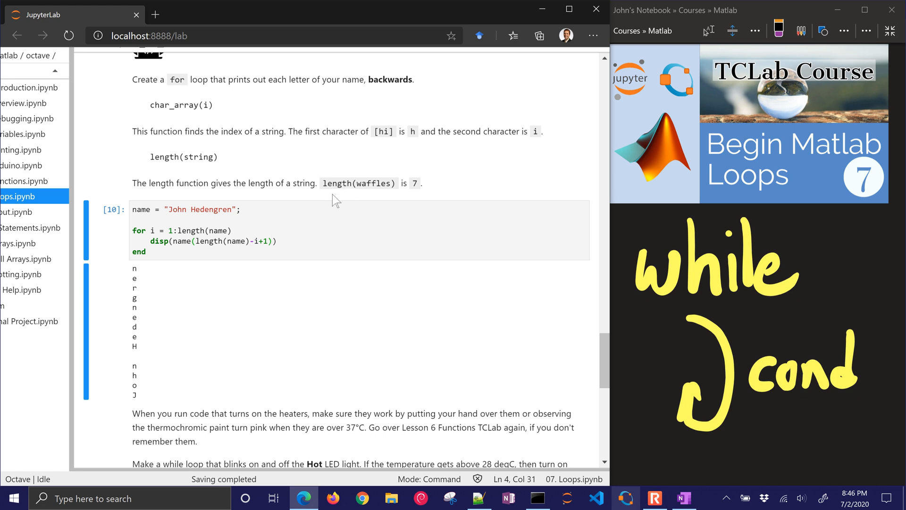
{"action": "left_click", "coordinate": [196, 241]}
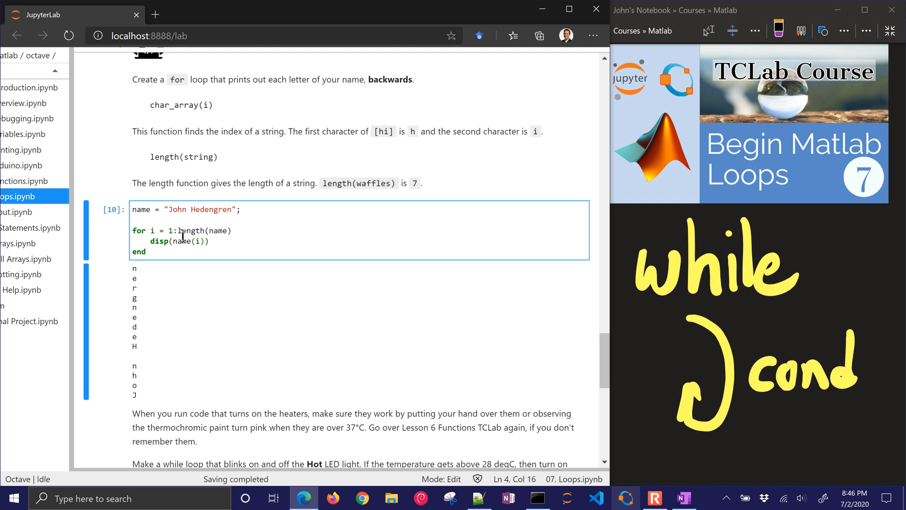
{"action": "double_click", "coordinate": [203, 230]}
{"action": "type", "text": ":-1:1"}
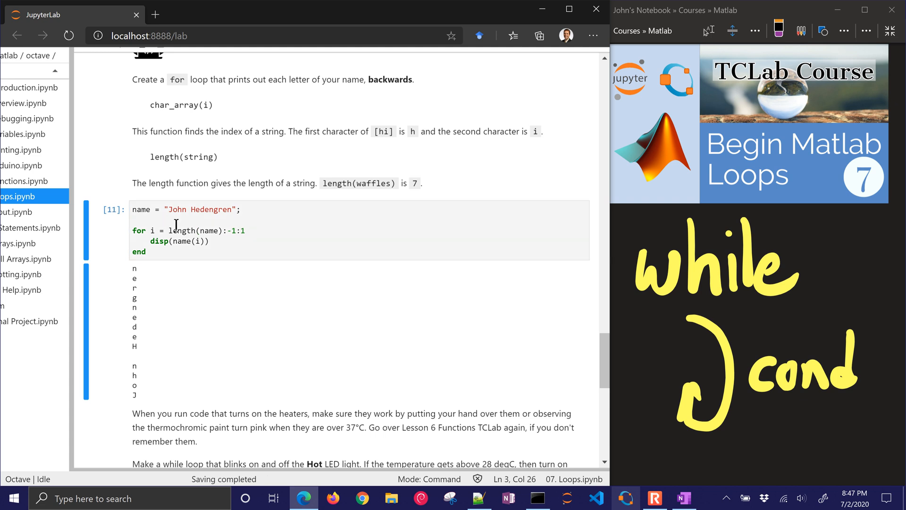
{"action": "mouse_move", "coordinate": [144, 337]}
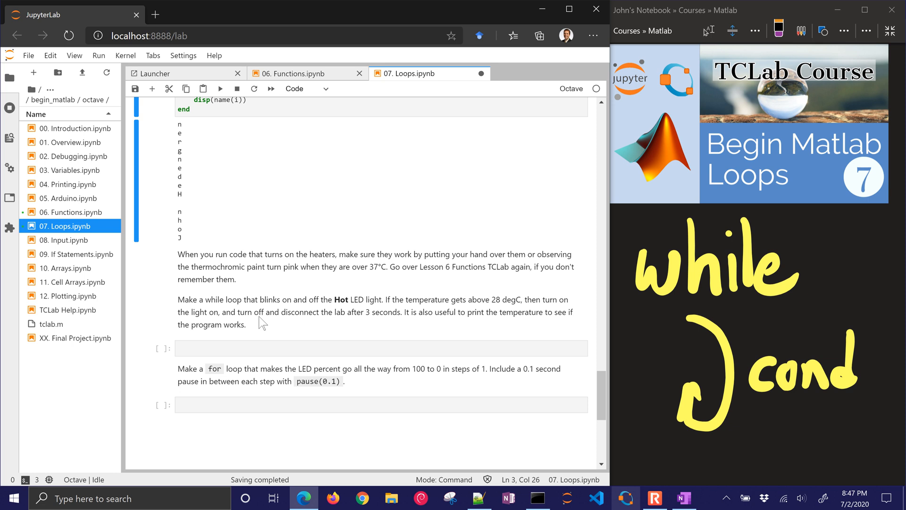
{"action": "mouse_move", "coordinate": [185, 311]}
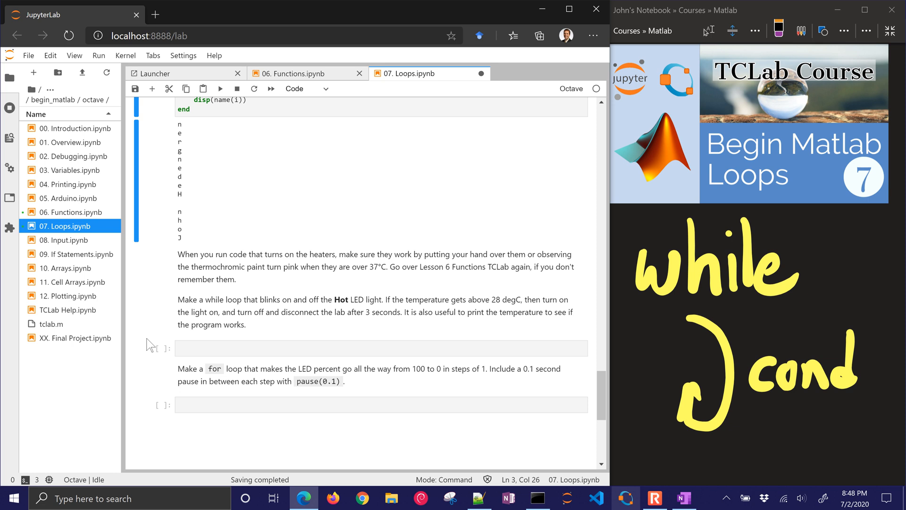
- Connect with lab = tclab and start a while lab.T1 < 28 loop
{"action": "left_click", "coordinate": [381, 348]}
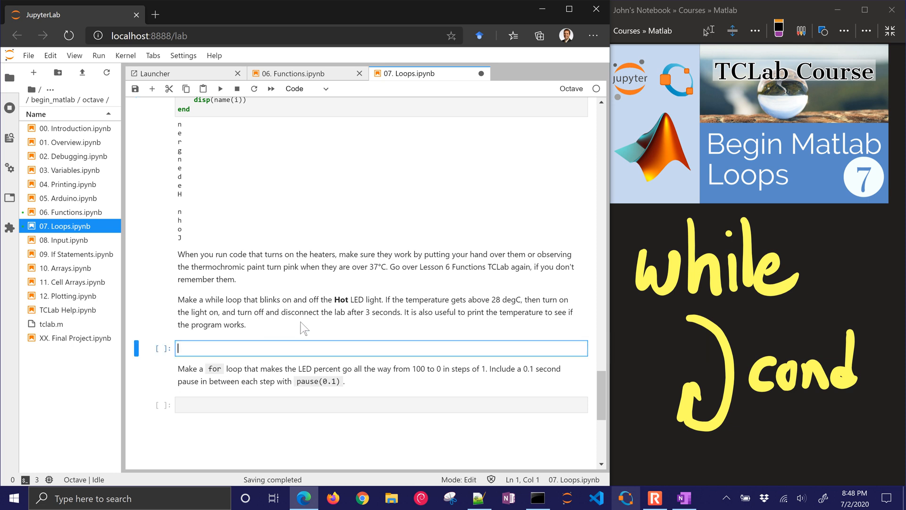
{"action": "mouse_move", "coordinate": [316, 331]}
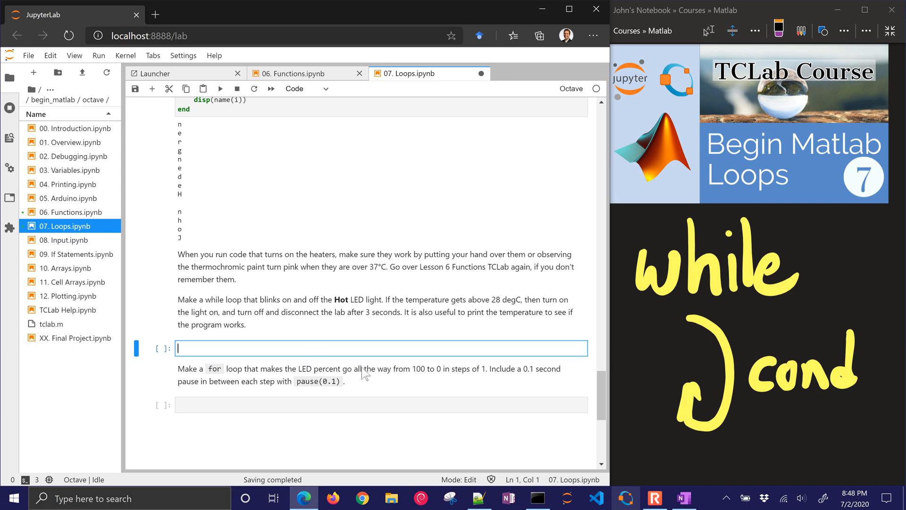
{"action": "mouse_move", "coordinate": [366, 376]}
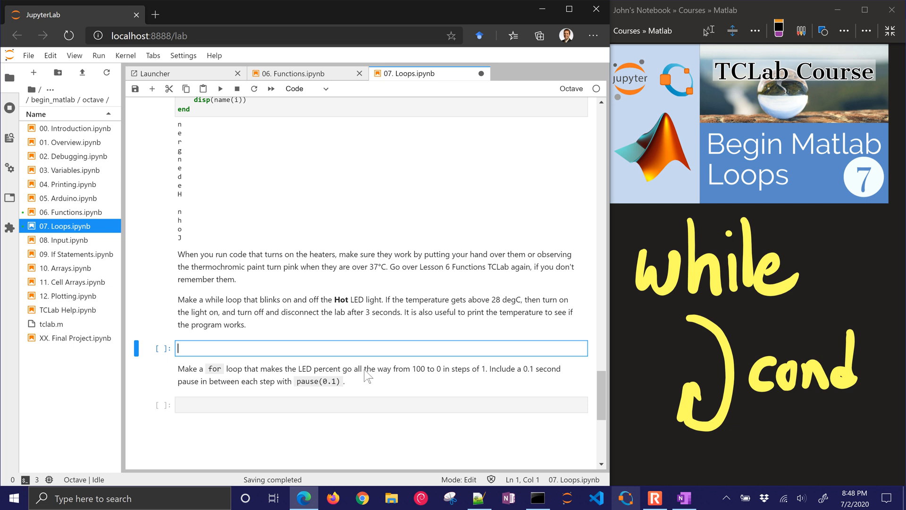
{"action": "type", "text": "clear lab"}
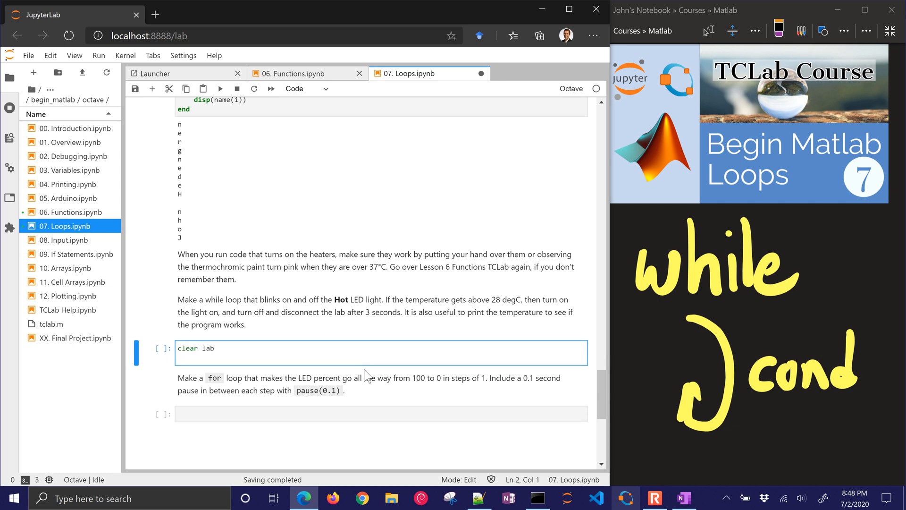
{"action": "type", "text": "lab ="}
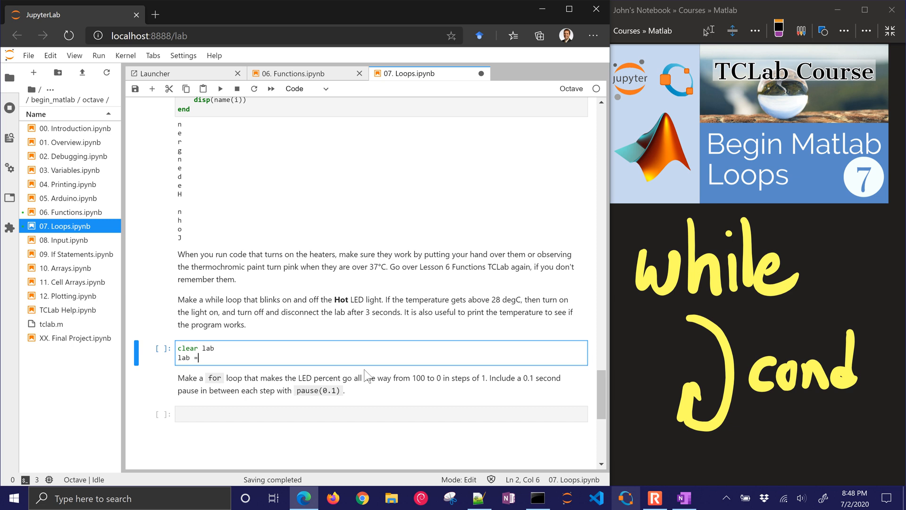
{"action": "type", "text": "tclab;"}
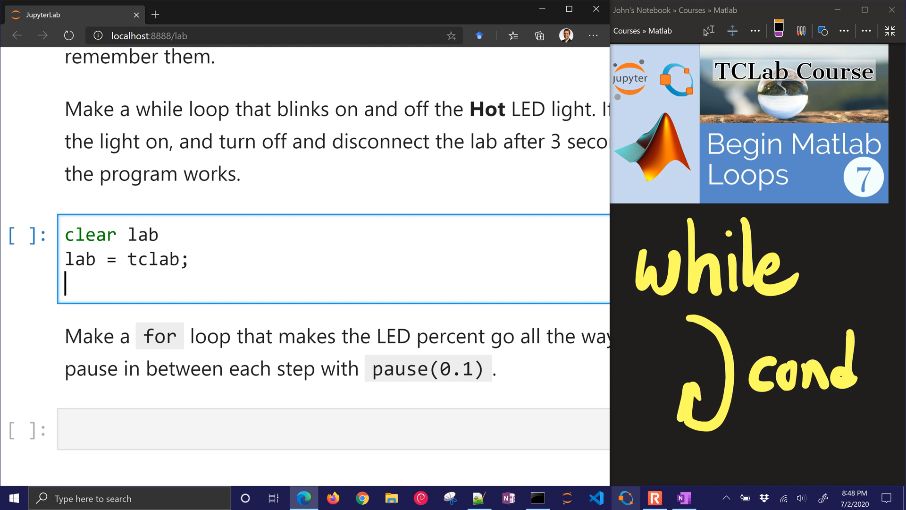
{"action": "type", "text": "while"}
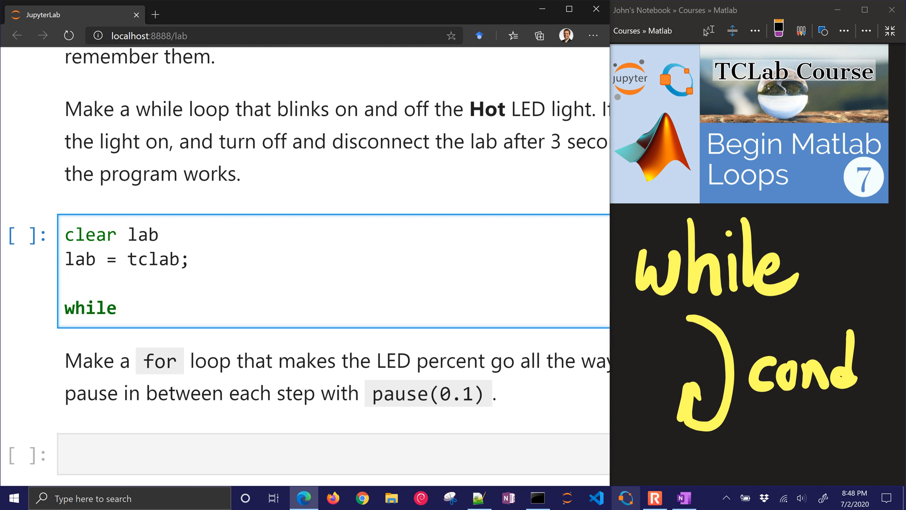
{"action": "type", "text": "T"}
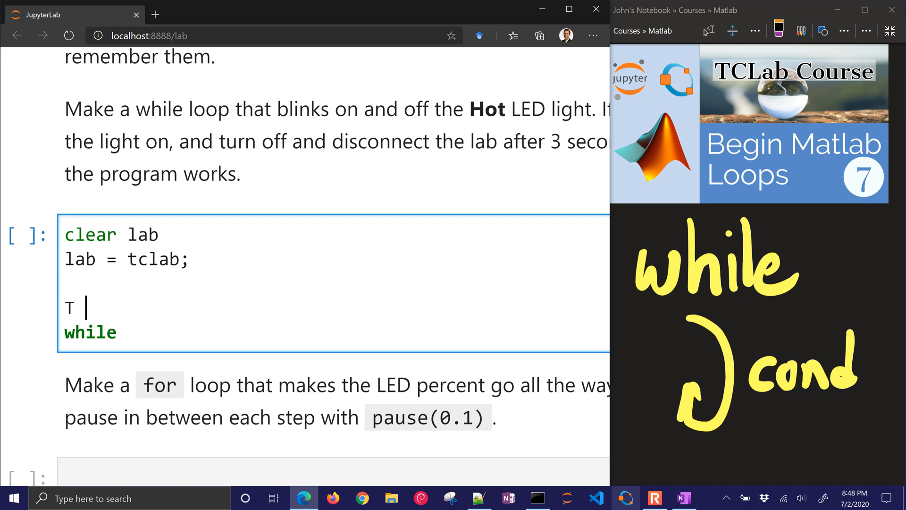
{"action": "type", "text": "= lab.T1"}
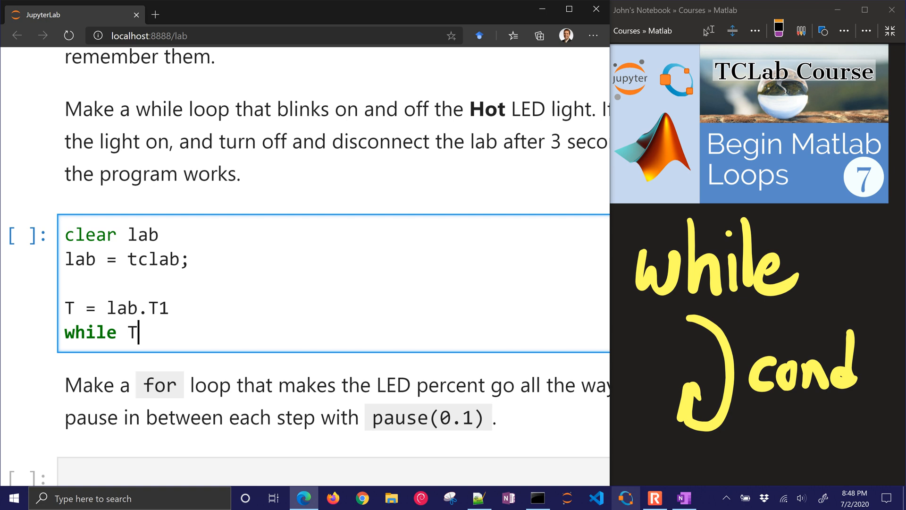
{"action": "type", "text": "<"}
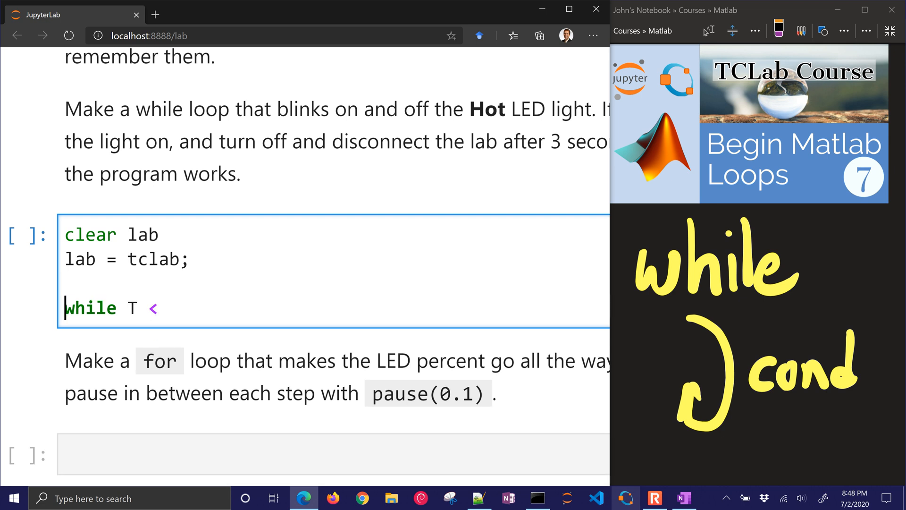
{"action": "type", "text": "lab"}
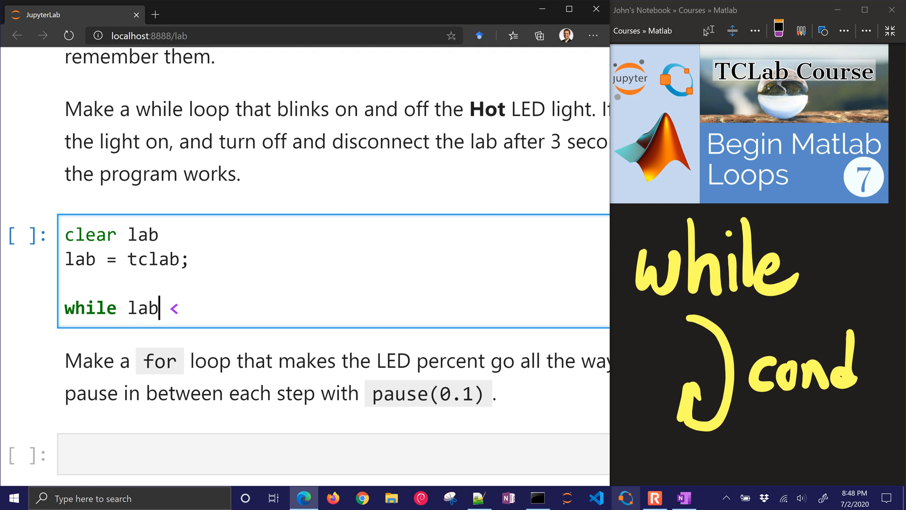
{"action": "type", "text": ".T1"}
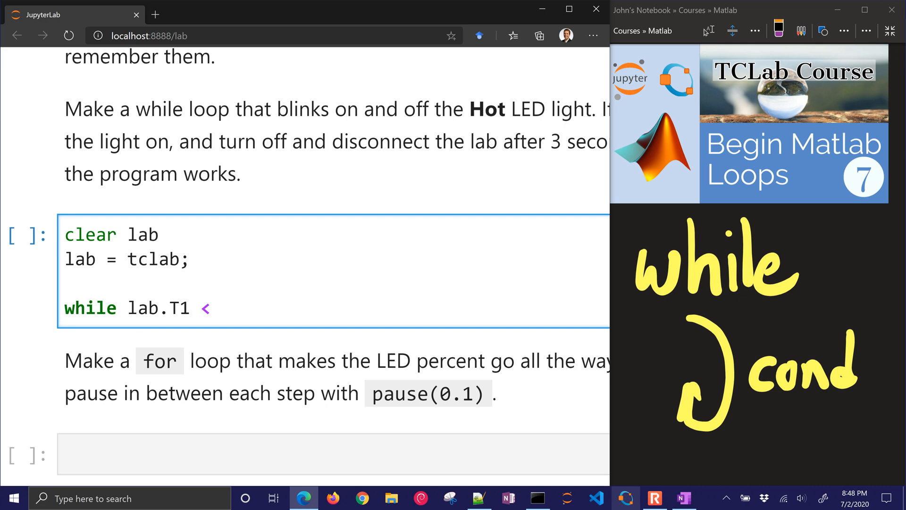
{"action": "type", "text": "28"}
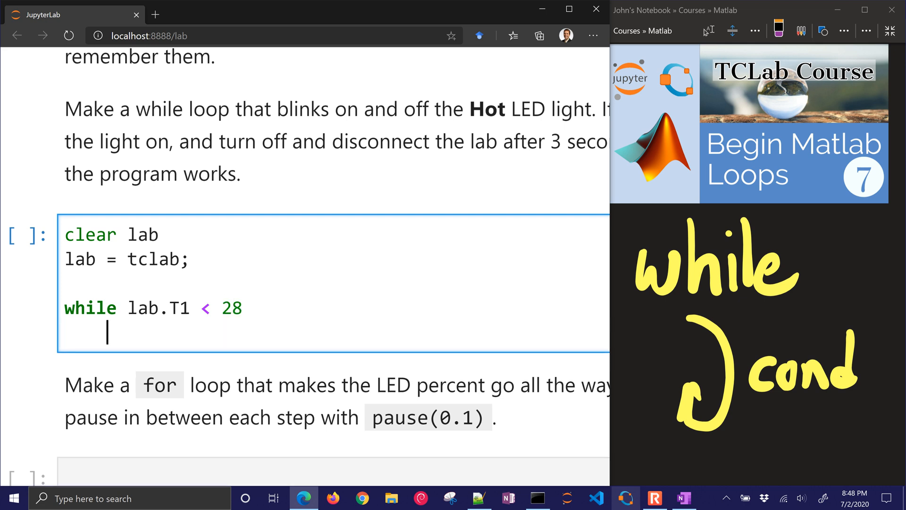
- Add lab.Q1(100) and an LED(100)/LED(0) blink body with pause(0.1)
{"action": "type", "text": "lab.Q"}
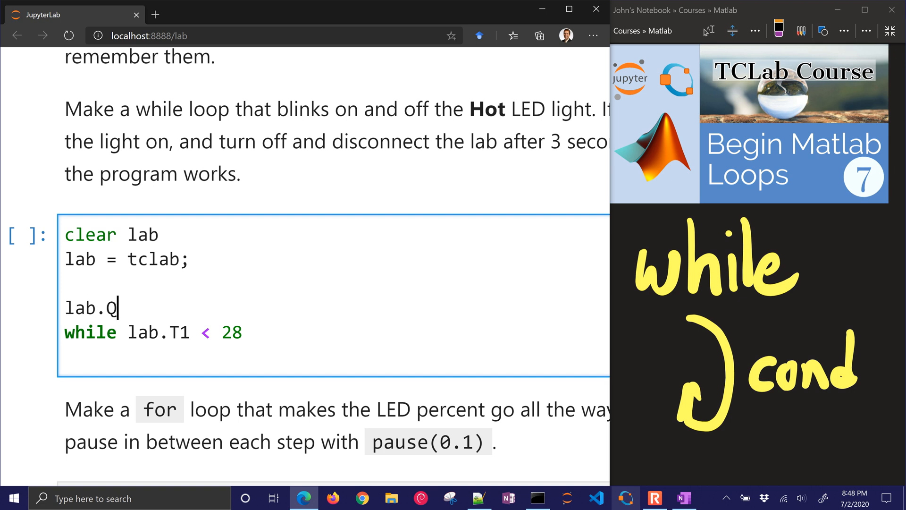
{"action": "type", "text": "1(100)"}
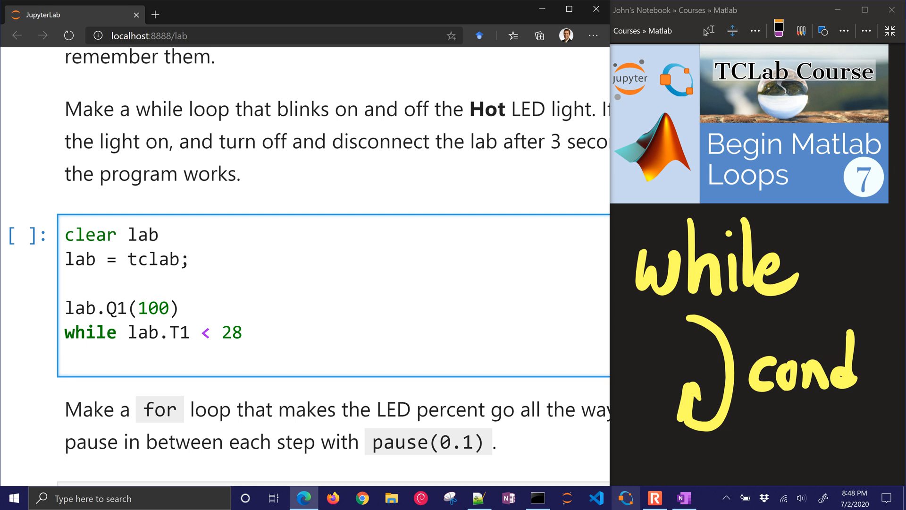
{"action": "type", "text": "lab."}
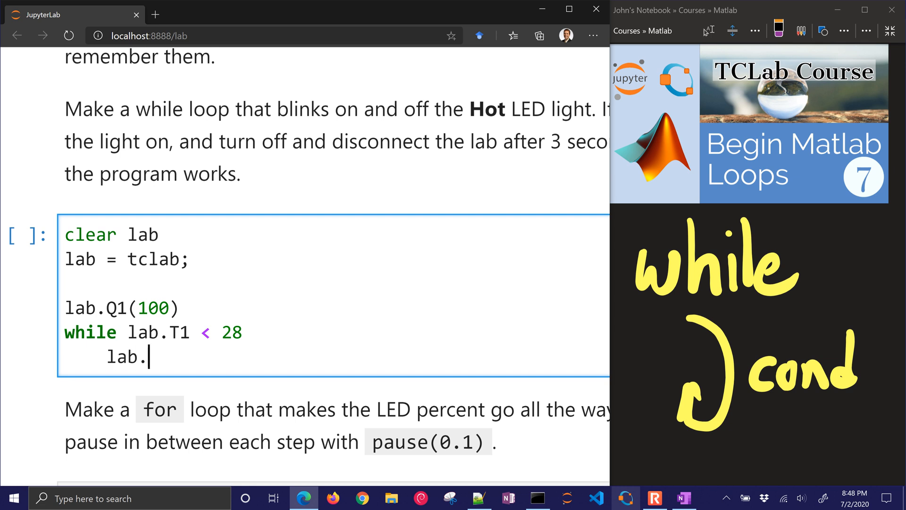
{"action": "type", "text": "LED()"}
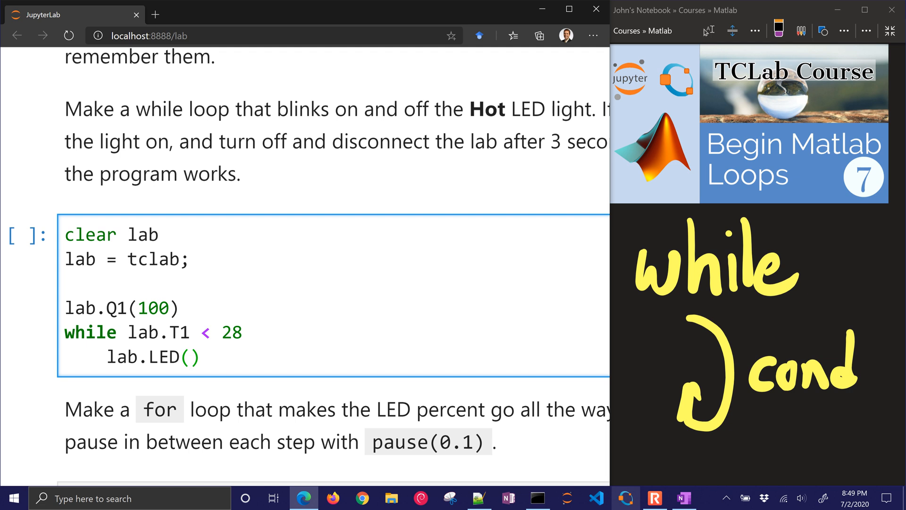
{"action": "type", "text": "100"}
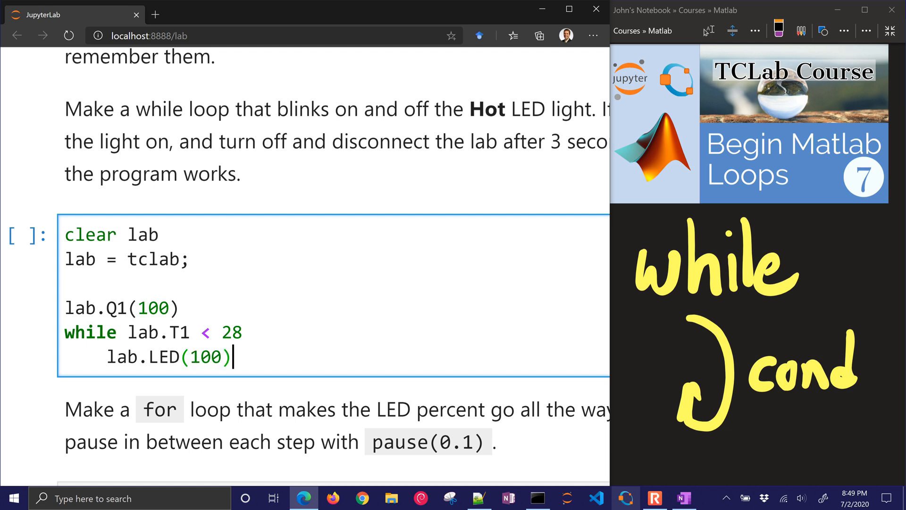
{"action": "type", "text": "; pau"}
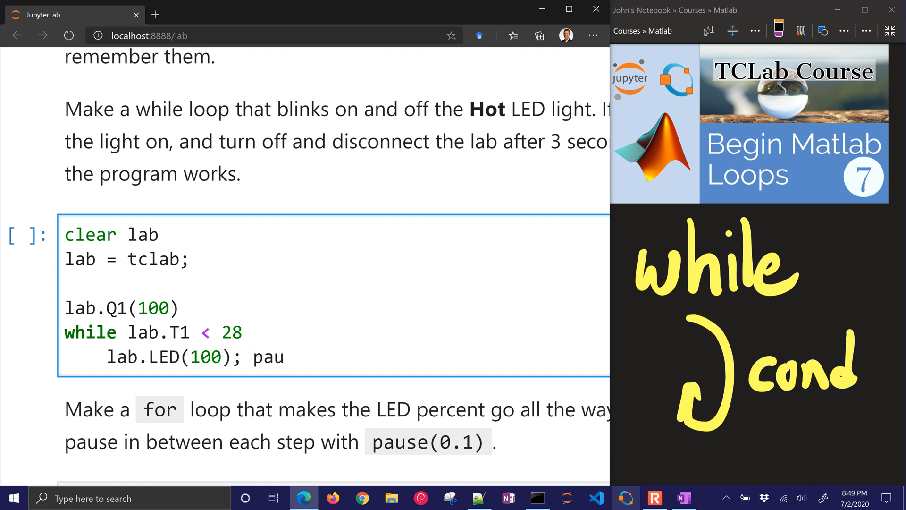
{"action": "type", "text": "se(0.1)"}
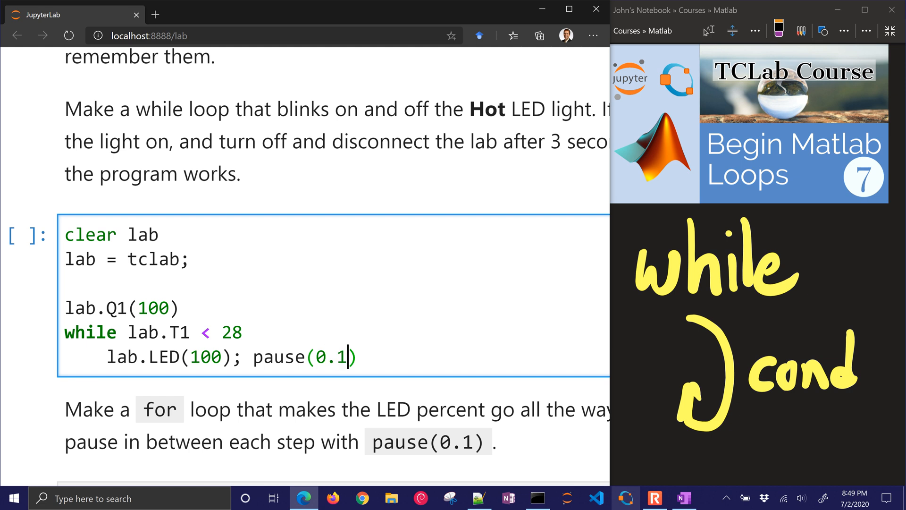
{"action": "type", "text": "; l"}
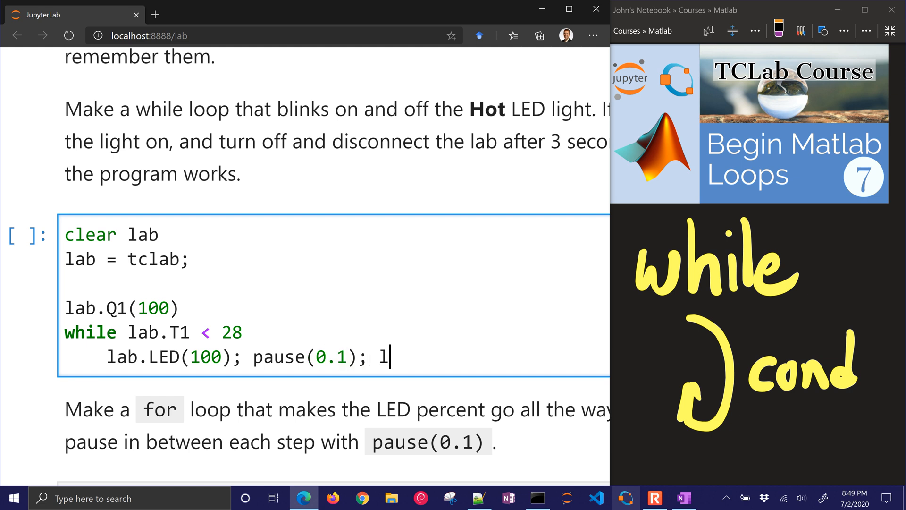
{"action": "type", "text": "ab.LE"}
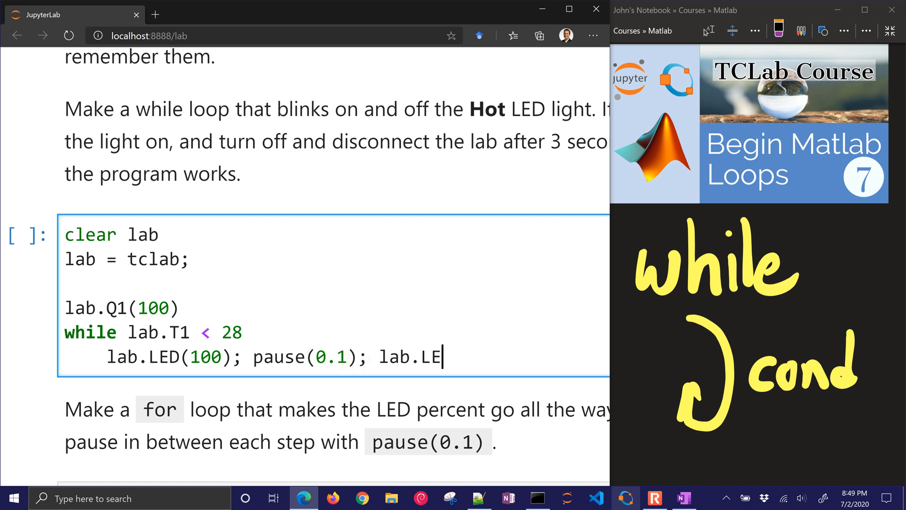
{"action": "type", "text": "D(0); pause"}
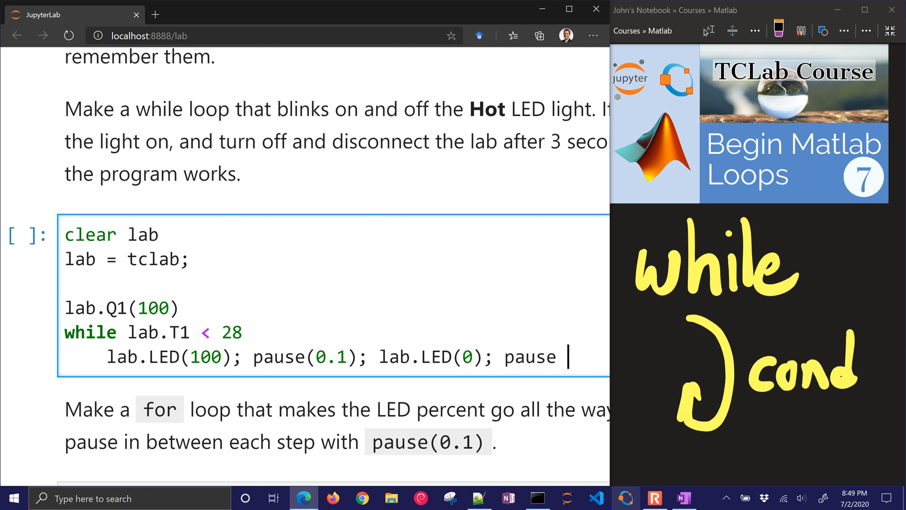
{"action": "type", "text": "(0.1);"}
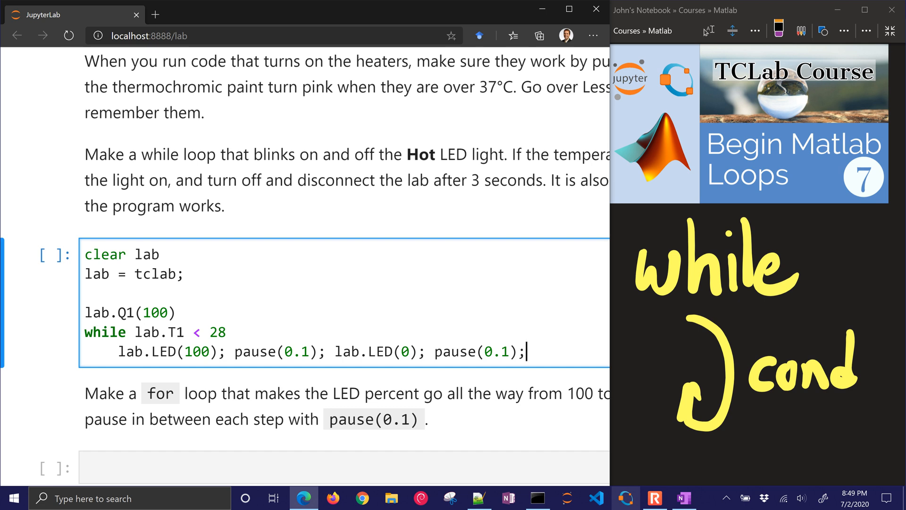
- Close the loop with end, then add lab.Q1(0); lab.LED(100); pause(3); lab.off; clear lab
{"action": "key", "text": "Enter"}
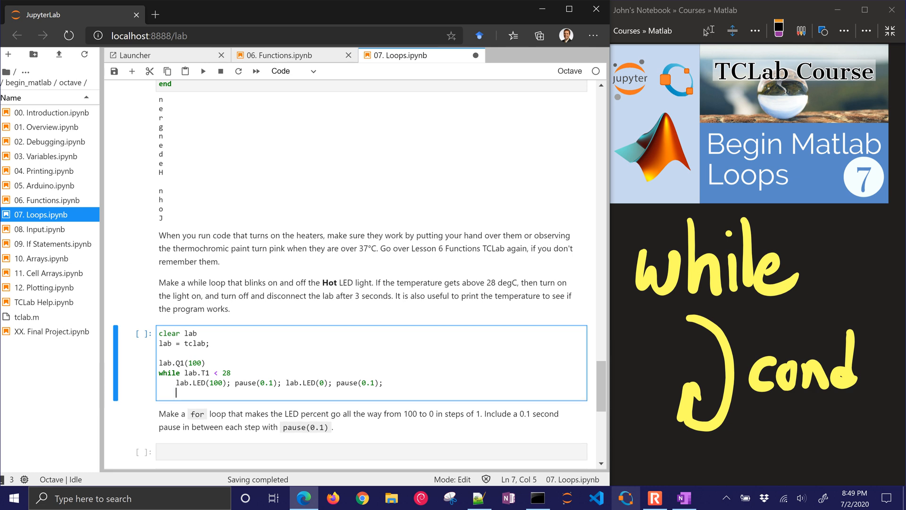
{"action": "type", "text": "end"}
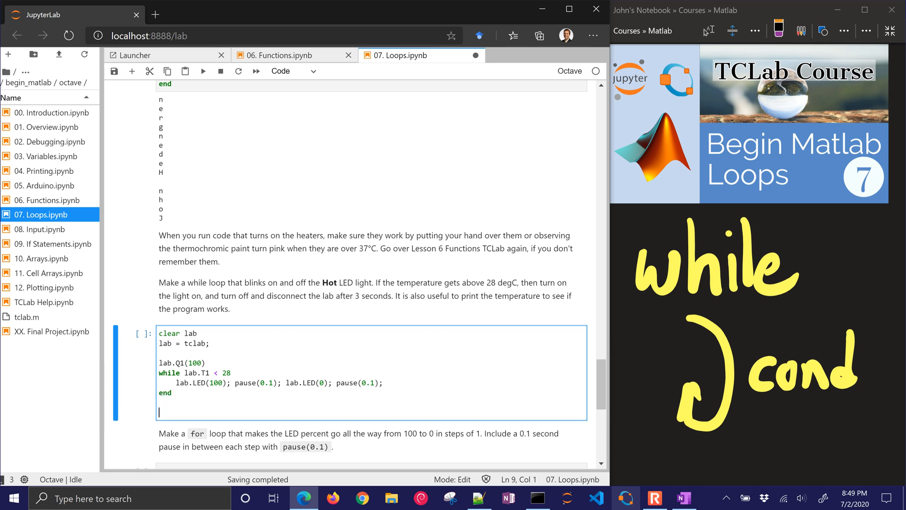
{"action": "type", "text": "lab.Q1()"}
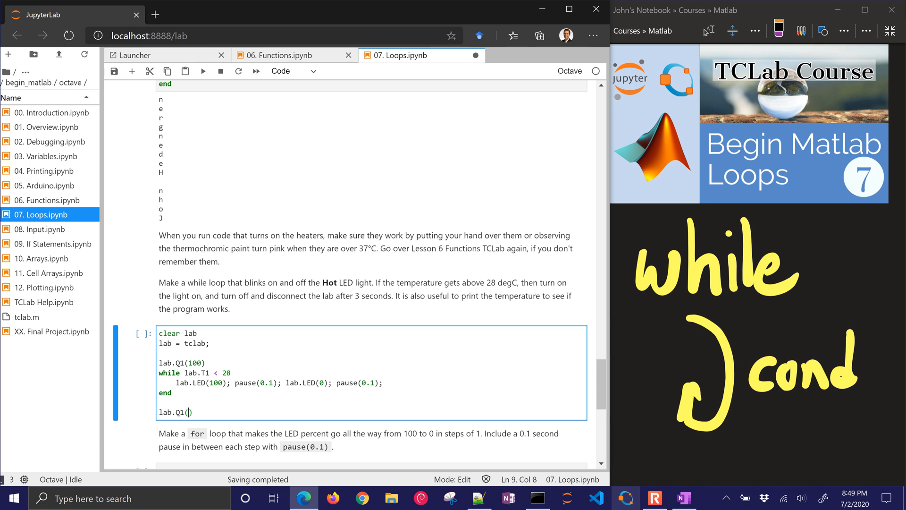
{"action": "type", "text": "0"}
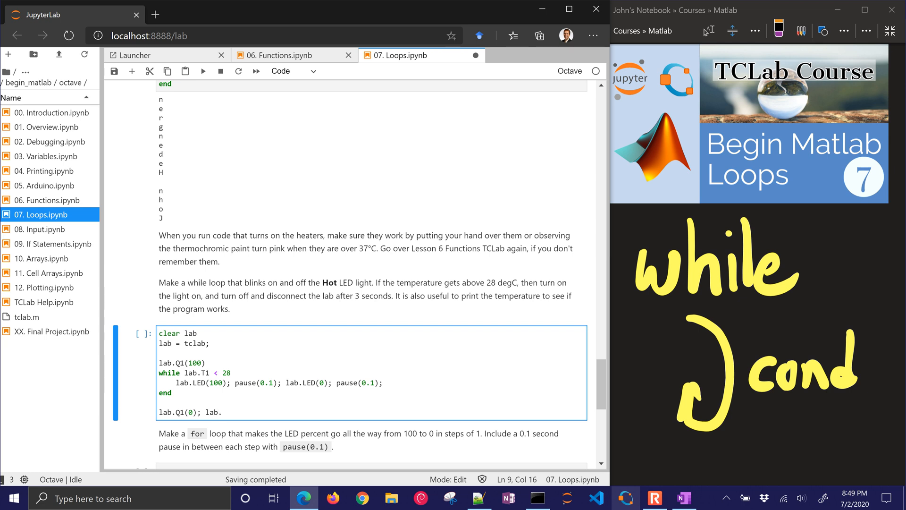
{"action": "type", "text": "LED()"}
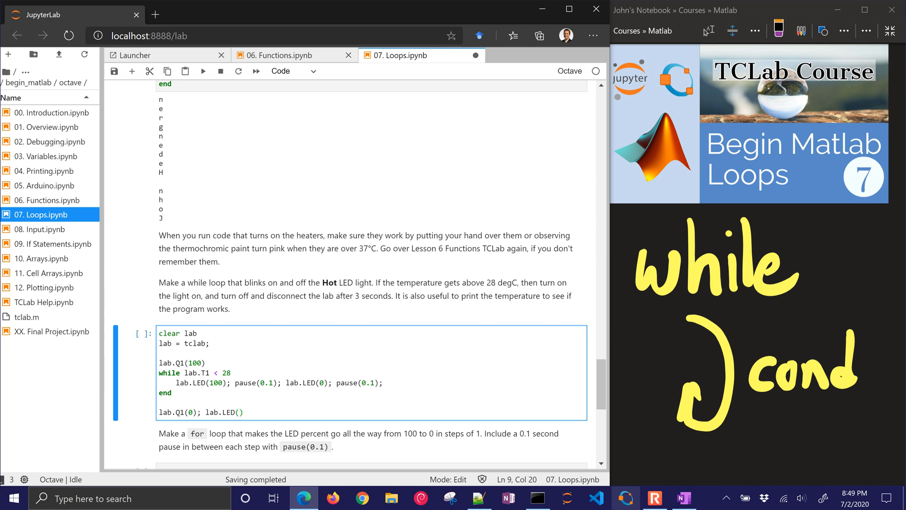
{"action": "type", "text": "100"}
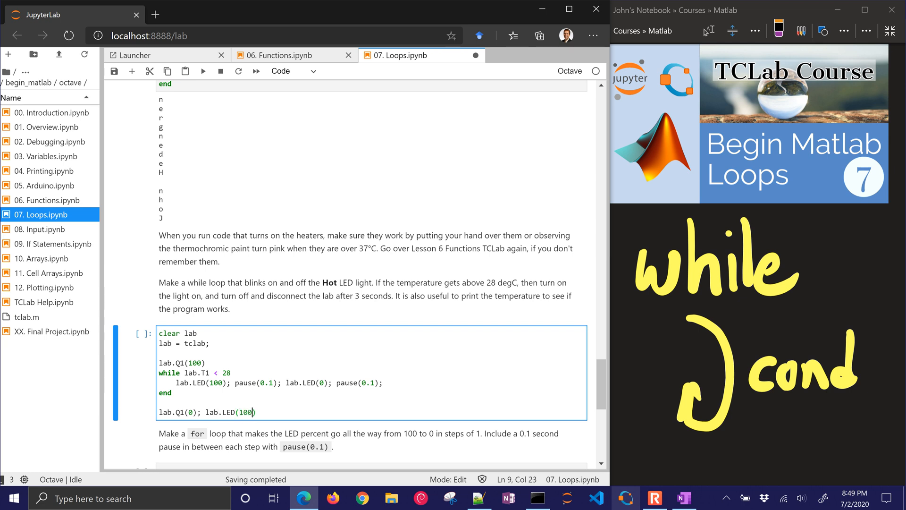
{"action": "type", "text": ");"}
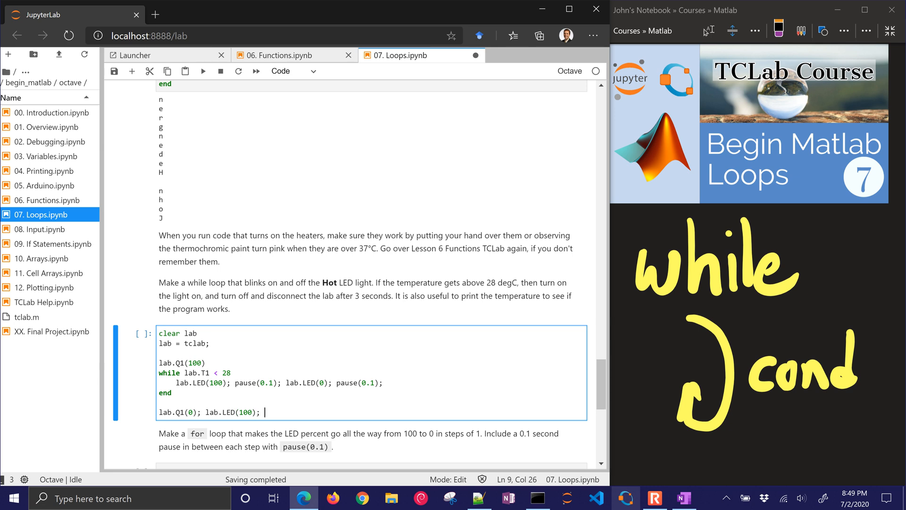
{"action": "type", "text": "pause(3);"}
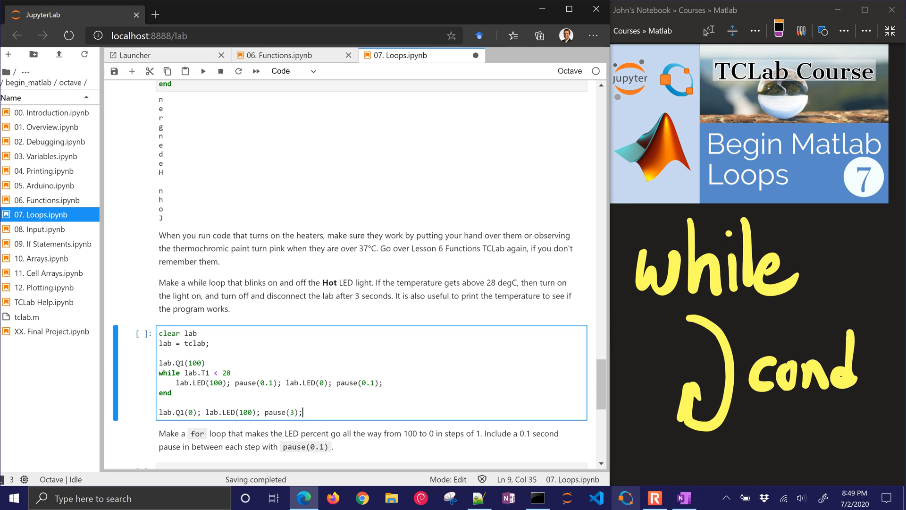
{"action": "type", "text": "lab"}
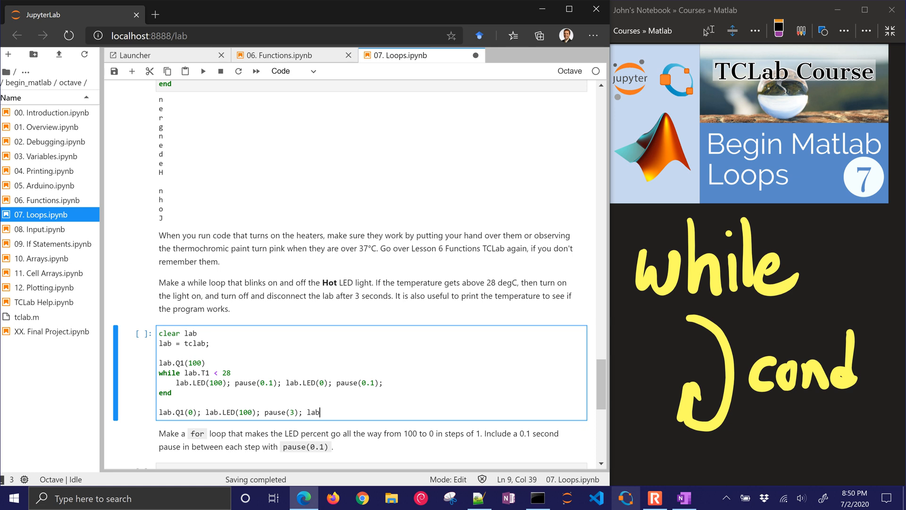
{"action": "type", "text": ".off;"}
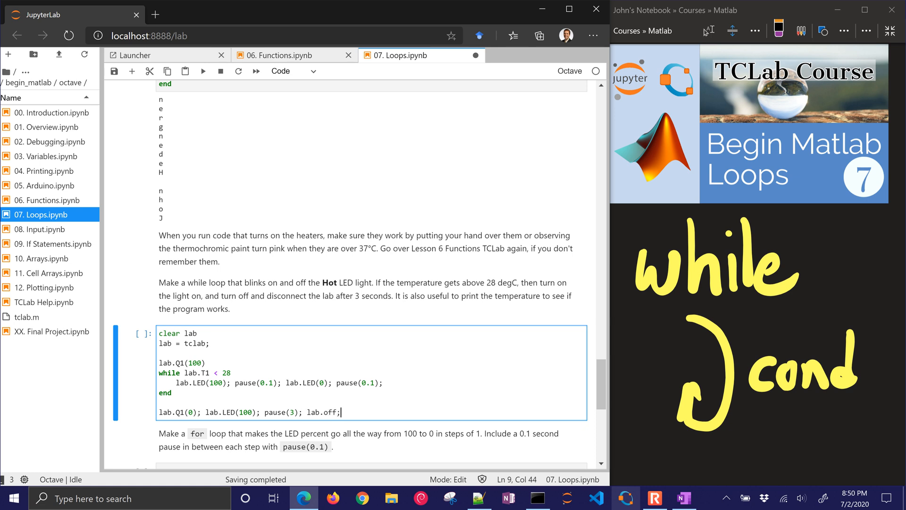
{"action": "type", "text": "clear lab"}
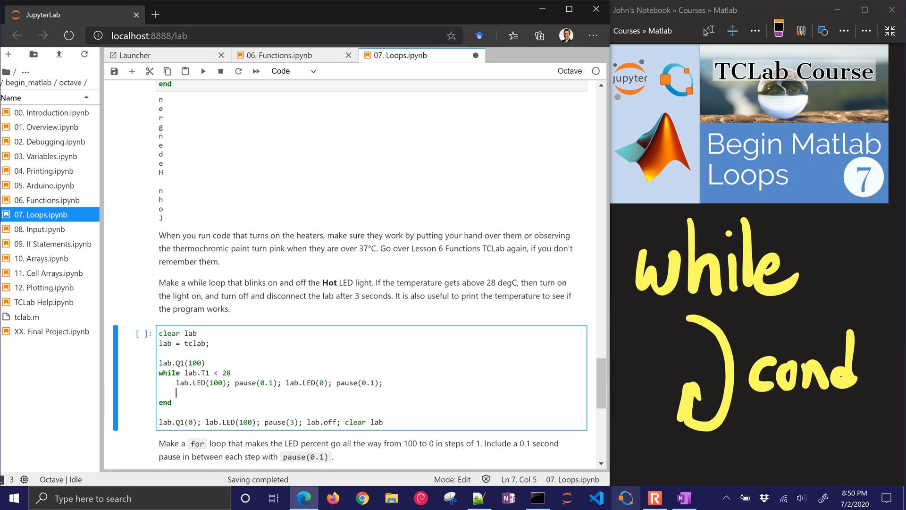
- Print T1 each pass with fprintf('T1: %.2f', lab.T1) inside the loop
{"action": "type", "text": "frp"}
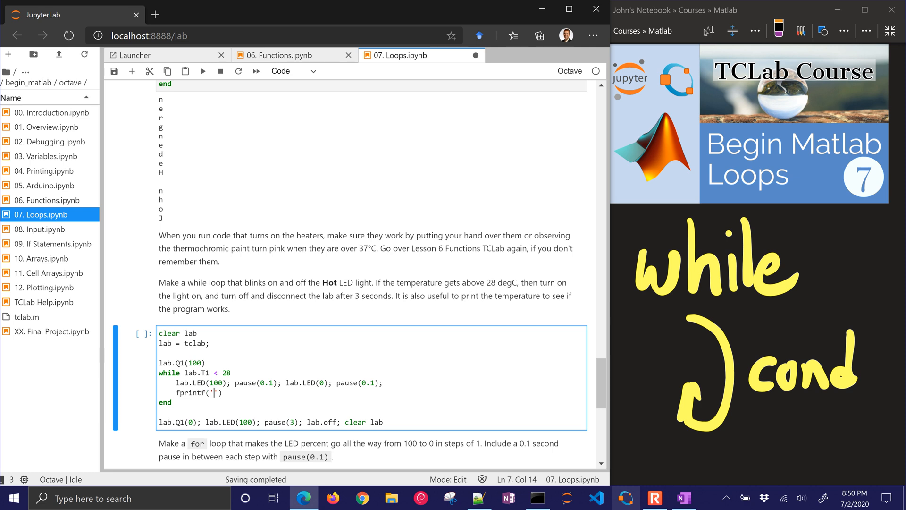
{"action": "type", "text": "T"}
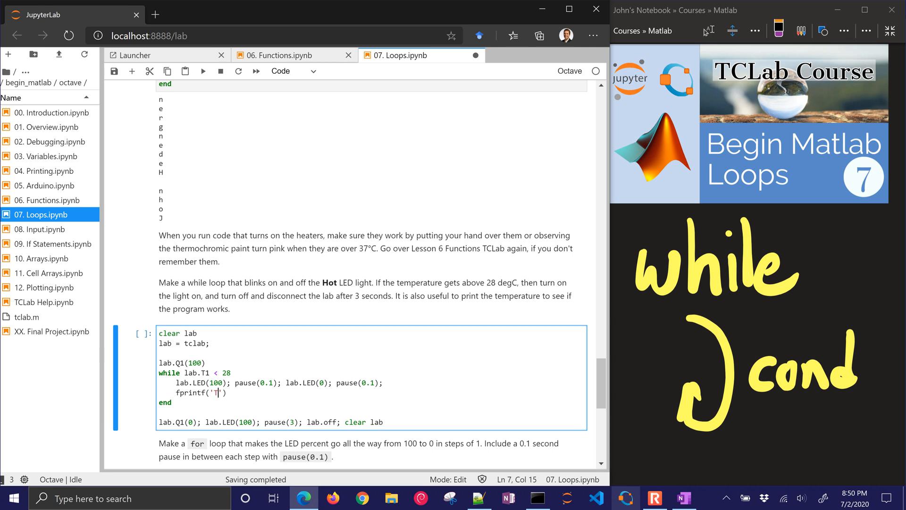
{"action": "type", "text": "1: %"}
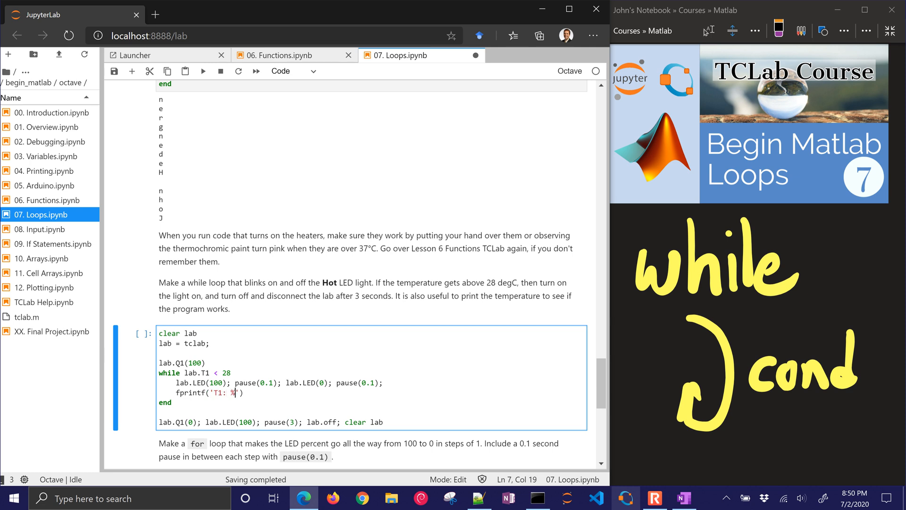
{"action": "type", "text": ".2f"}
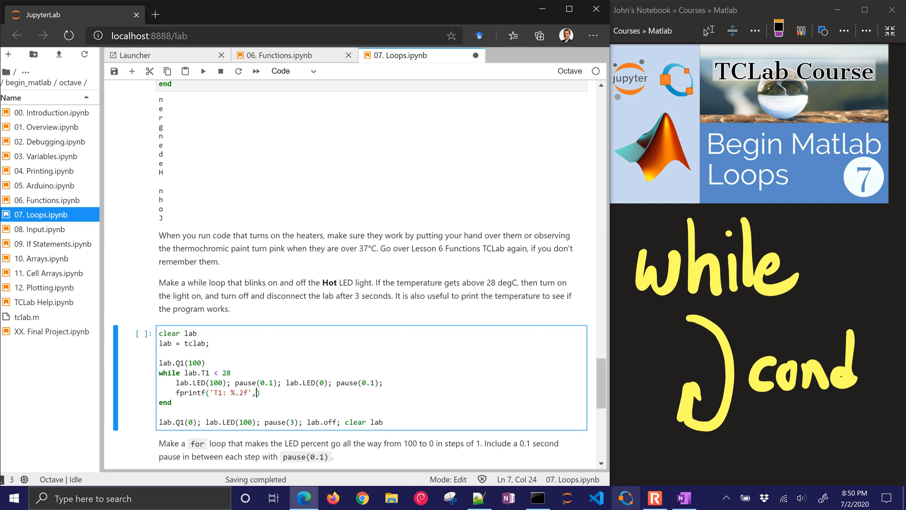
{"action": "type", "text": "lab.T1"}
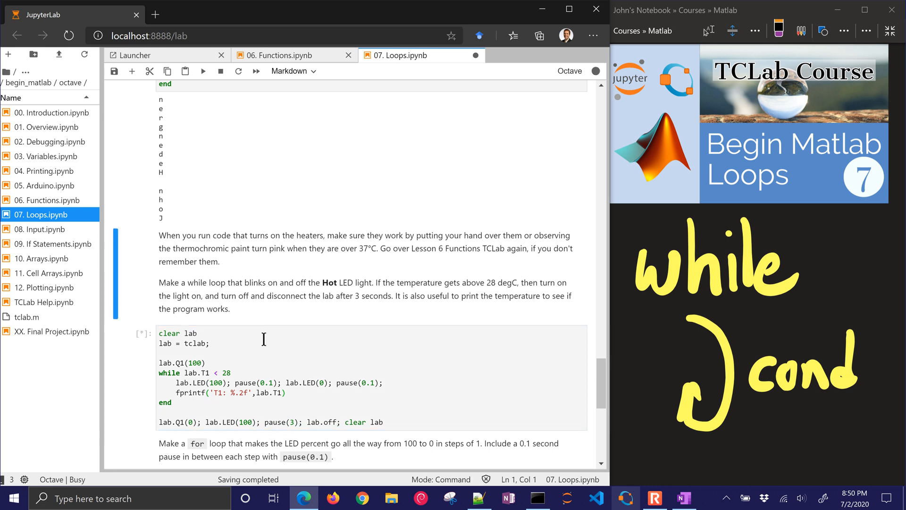
- Add a \n newline to the T1 fprintf format after the run finishes
{"action": "scroll", "scroll_direction": "down", "scroll_amount": 3}
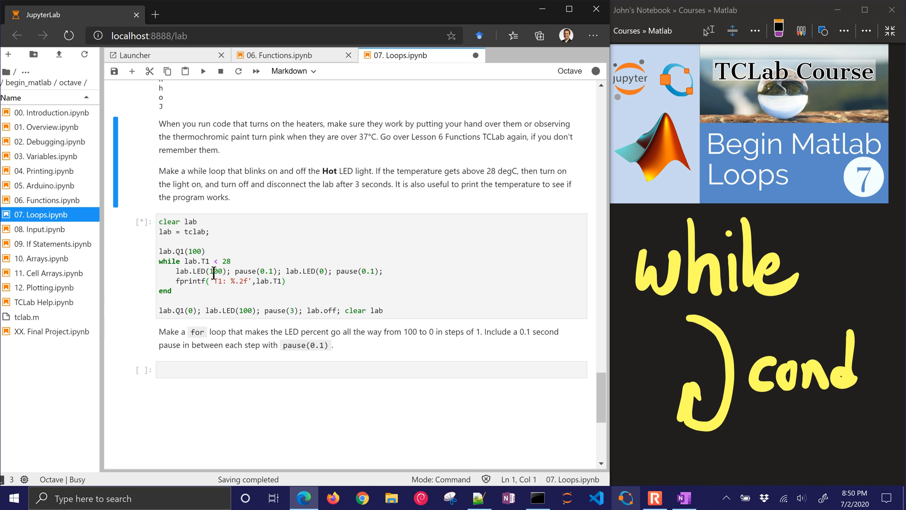
{"action": "scroll", "scroll_direction": "down", "scroll_amount": 3}
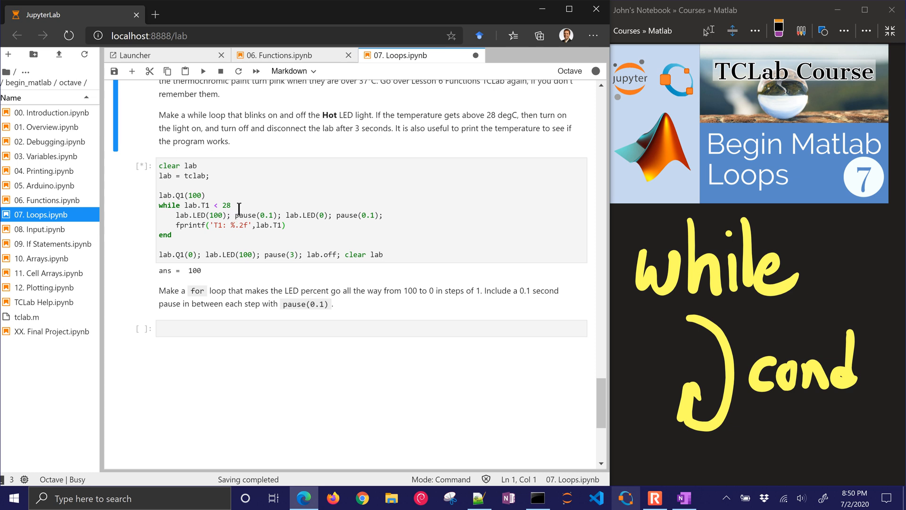
{"action": "left_click", "coordinate": [212, 185]}
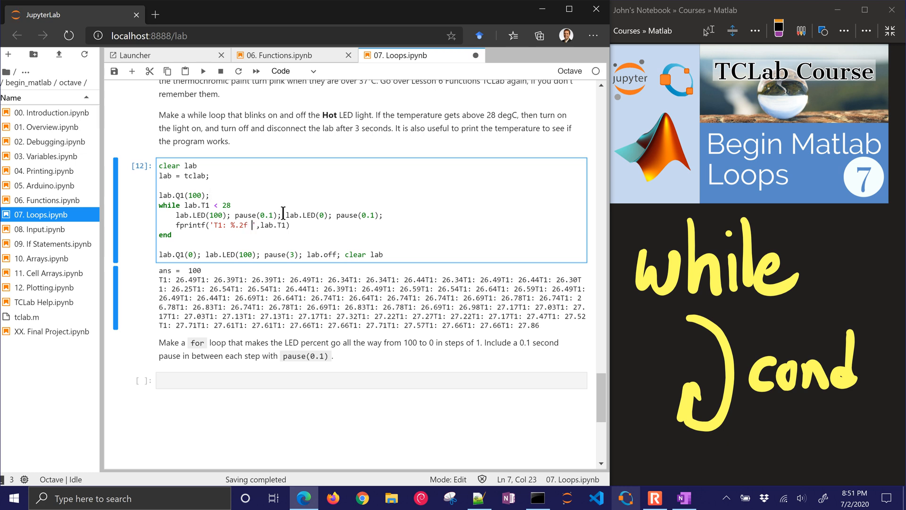
{"action": "type", "text": "\\n"}
{"action": "left_click", "coordinate": [271, 205]}
{"action": "type", "text": "4"}
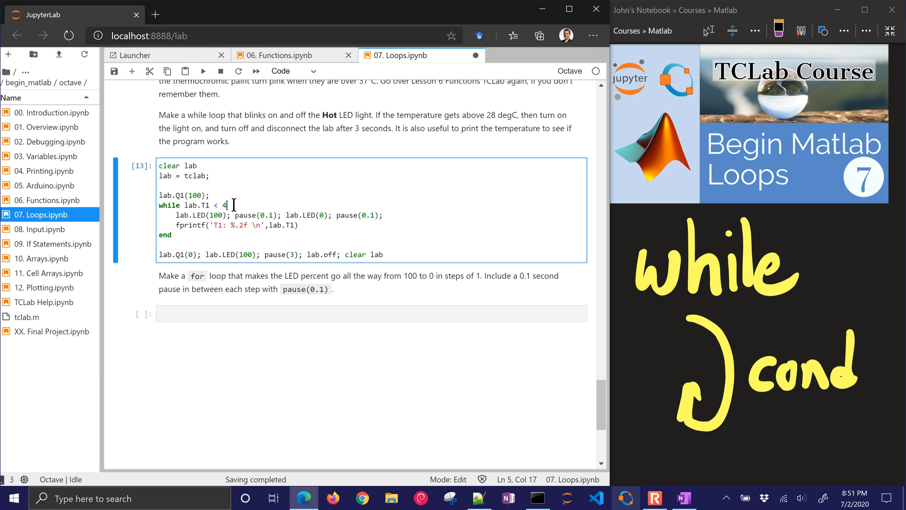
- Set the while condition to lab.T1 < 35 and scroll through the T1 readings climbing to 35.04
{"action": "type", "text": "3"}
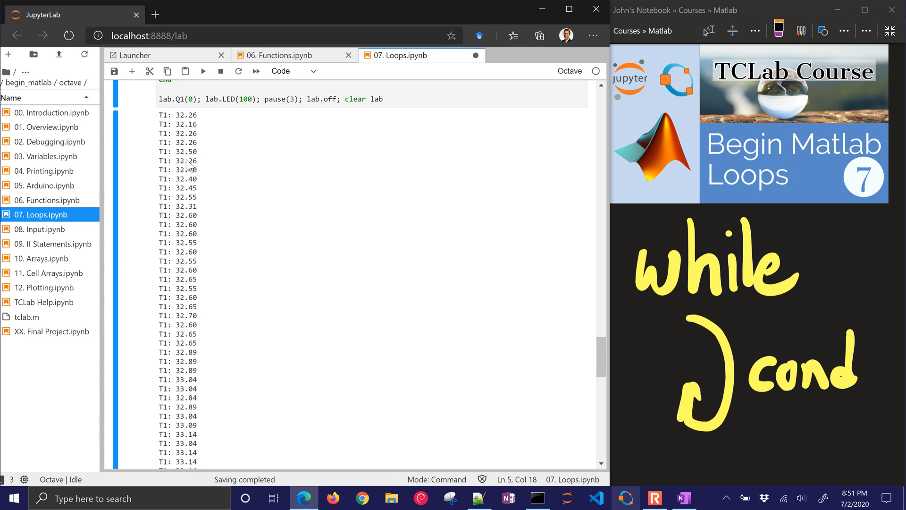
{"action": "scroll", "scroll_direction": "down", "scroll_amount": 3}
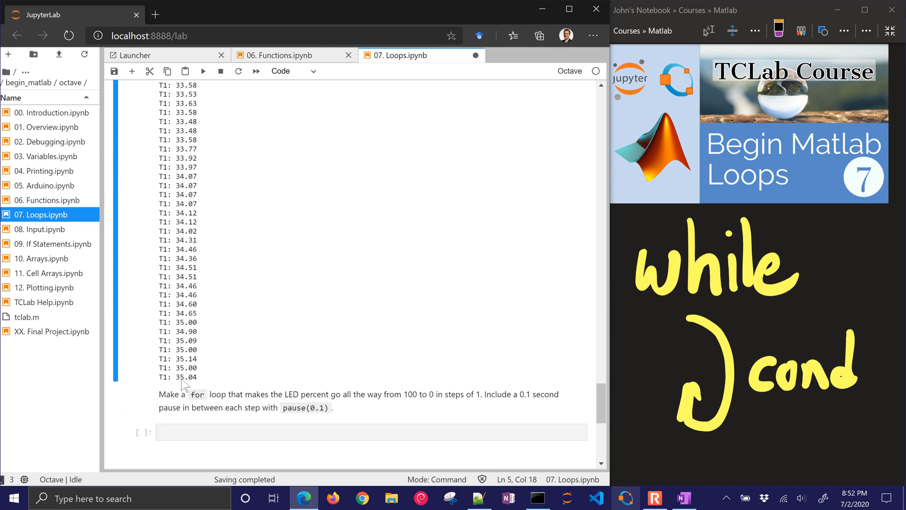
{"action": "mouse_move", "coordinate": [240, 360]}
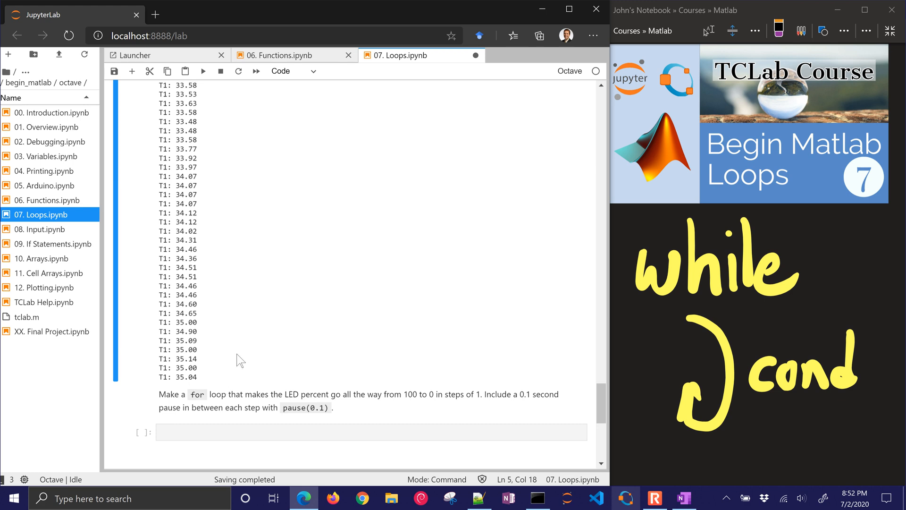
{"action": "mouse_move", "coordinate": [231, 347]}
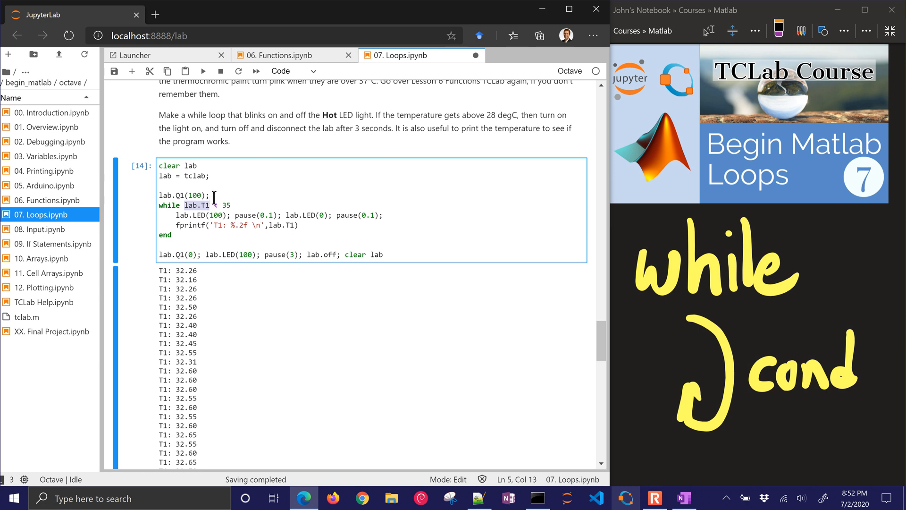
- Store lab.T1 in T before and inside the loop, and loop while T < 35
{"action": "type", "text": "T = 1"}
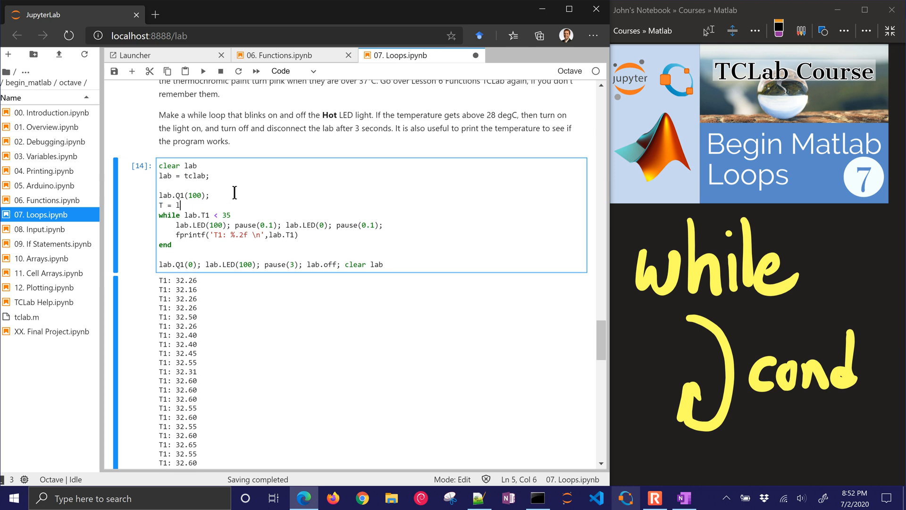
{"action": "type", "text": "ab.T1"}
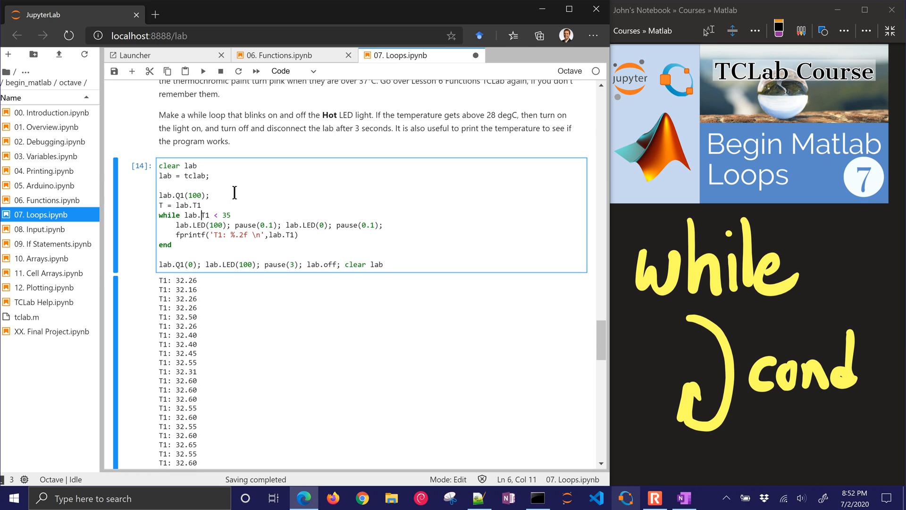
{"action": "double_click", "coordinate": [201, 215]}
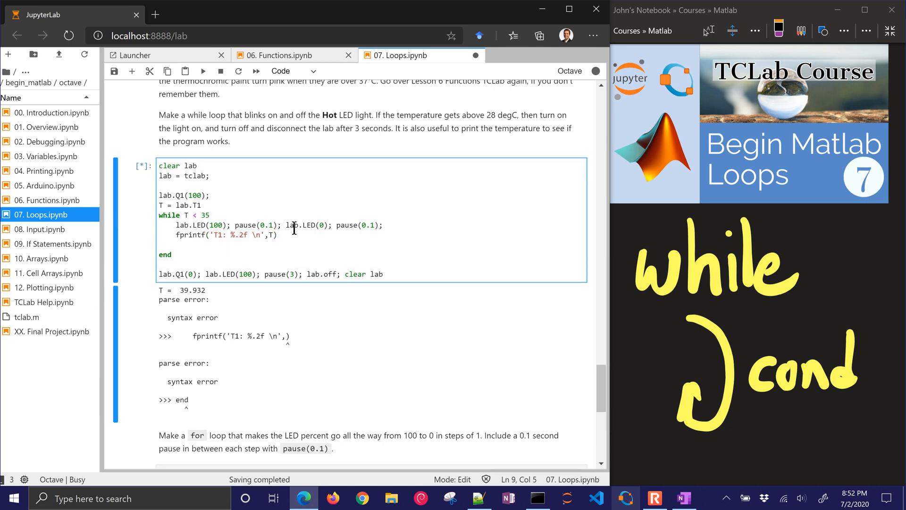
{"action": "type", "text": "T ="}
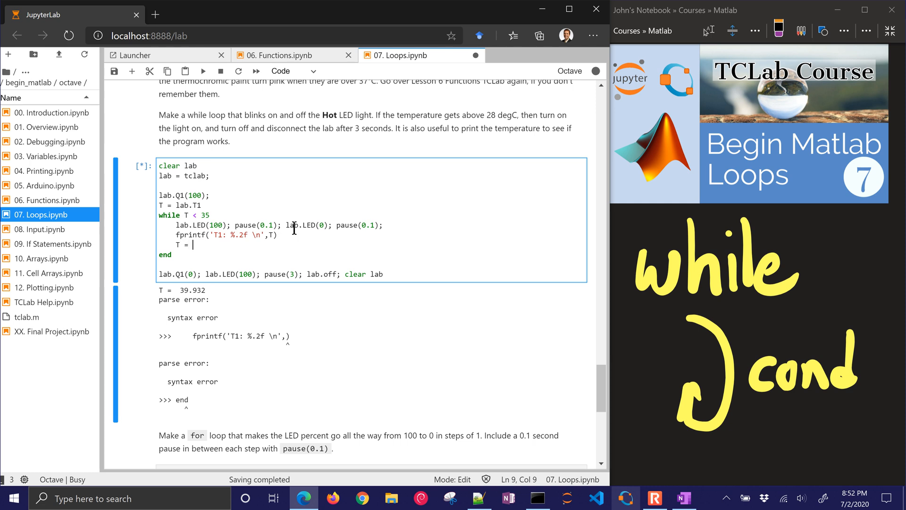
{"action": "type", "text": "lab.T1"}
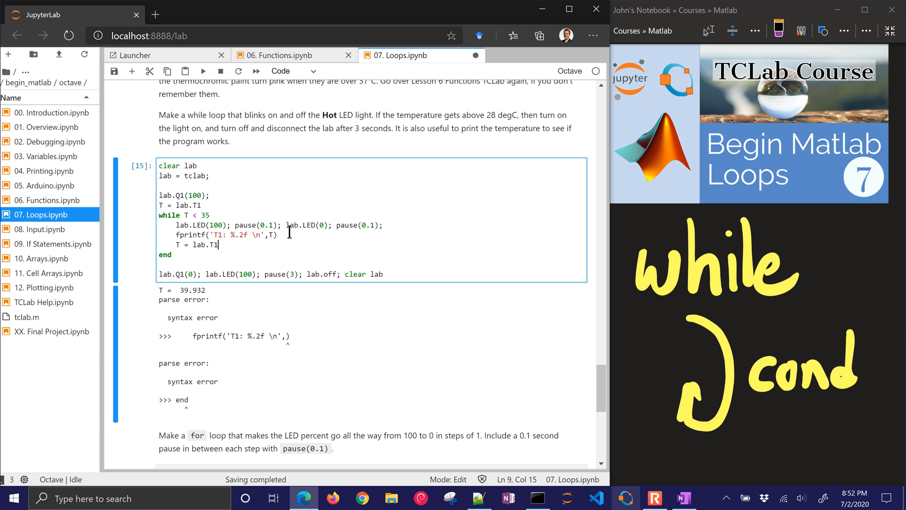
{"action": "scroll", "scroll_direction": "down", "scroll_amount": 3}
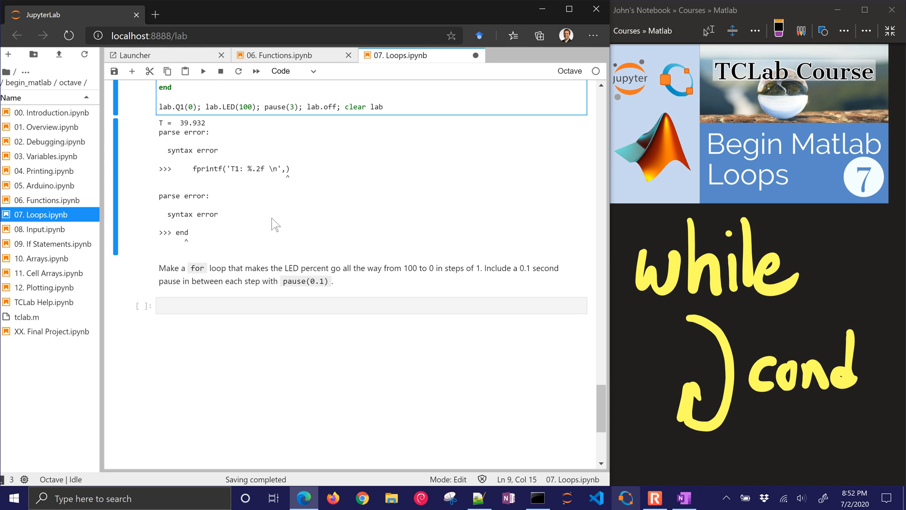
- Write and run a cell that connects tclab and sets lab.LED(i) for i = 100:-1:1
{"action": "left_click", "coordinate": [370, 305]}
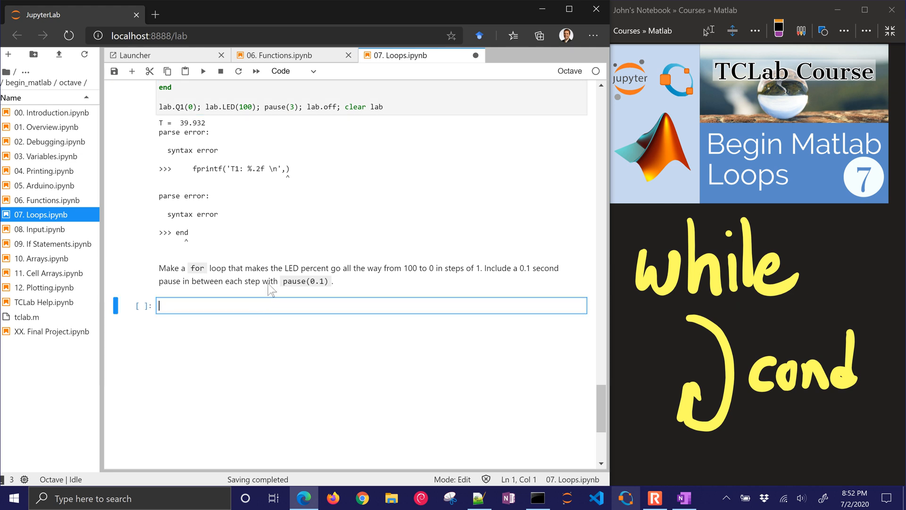
{"action": "type", "text": "c"}
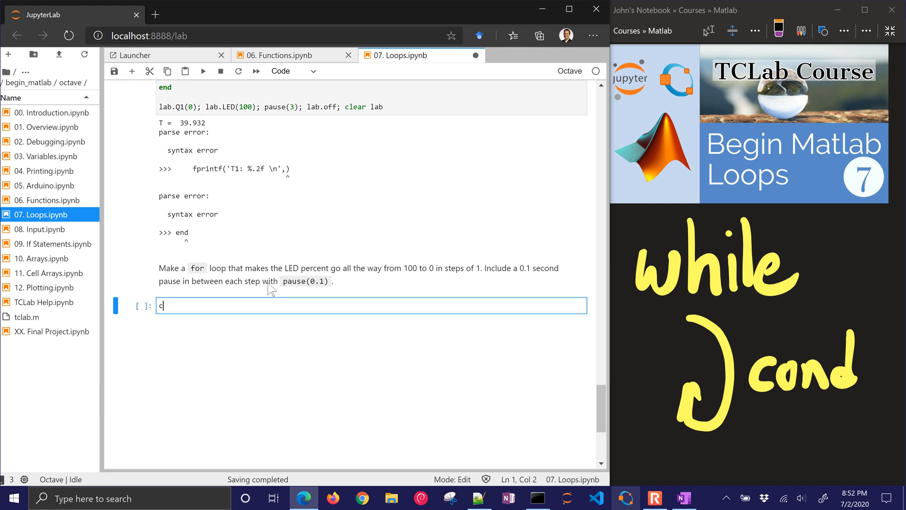
{"action": "type", "text": "lear lab"}
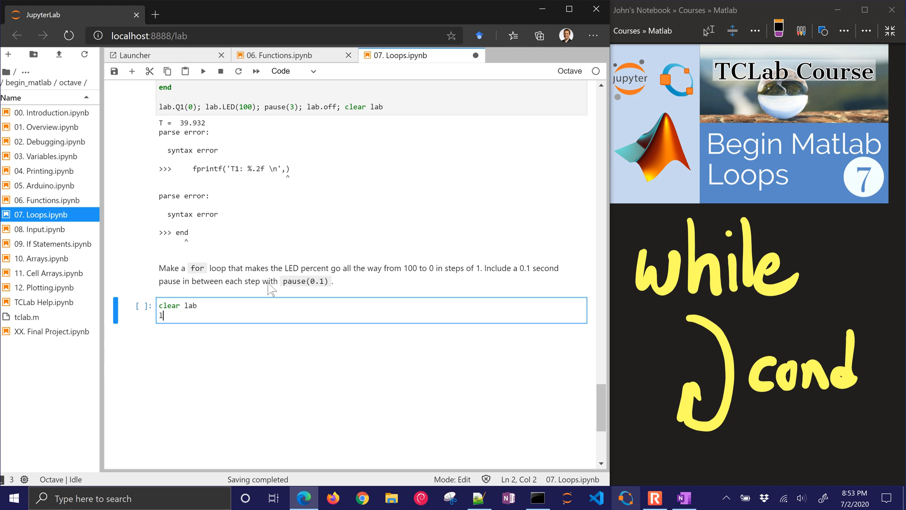
{"action": "type", "text": "ab = tclab"}
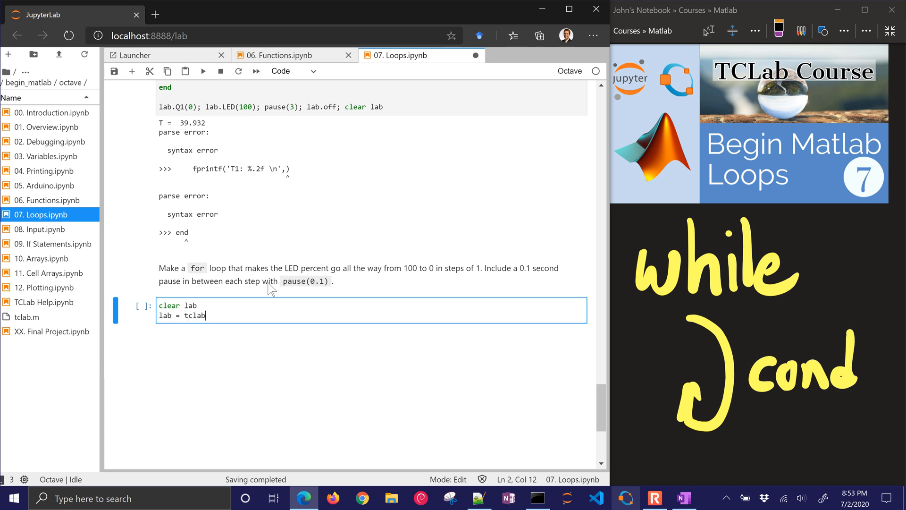
{"action": "type", "text": ";"}
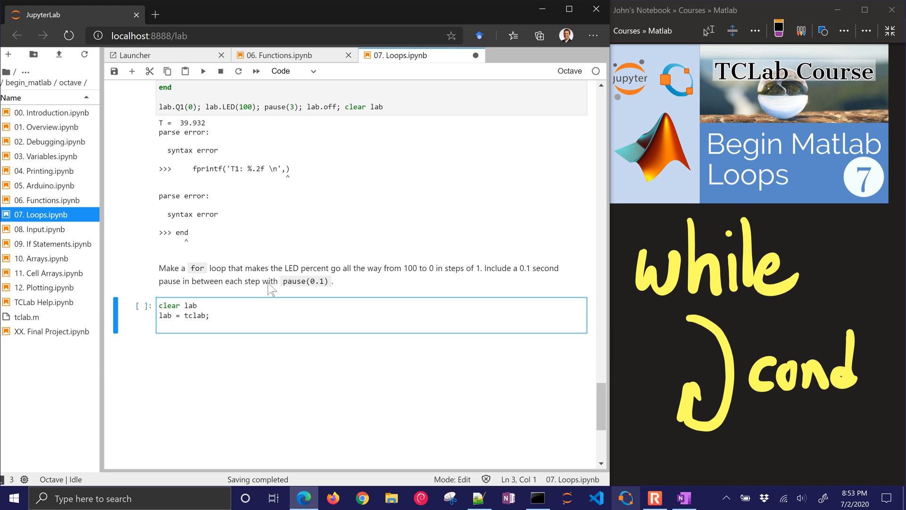
{"action": "type", "text": "for"}
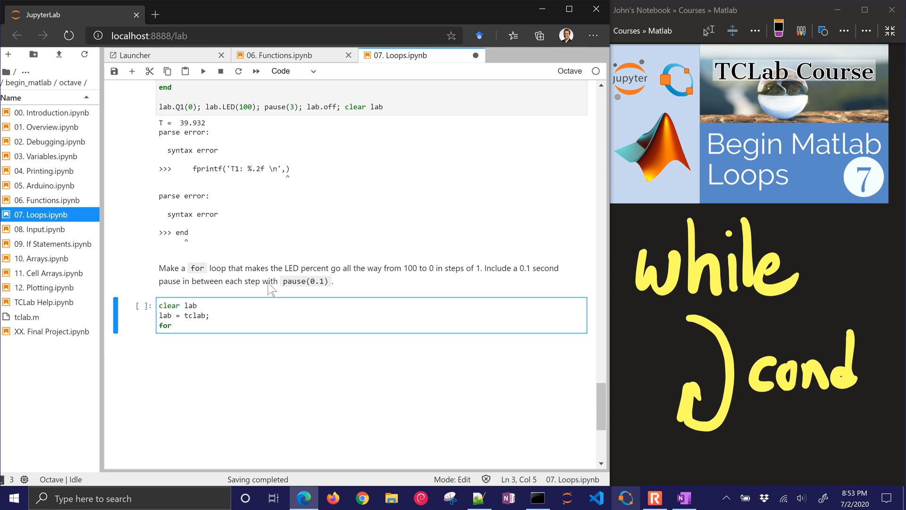
{"action": "type", "text": "i in"}
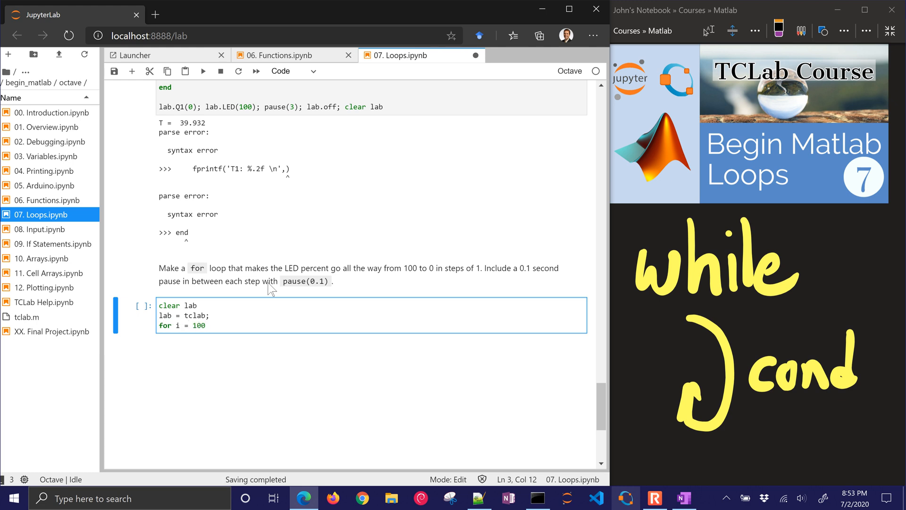
{"action": "type", "text": ":-1:1"}
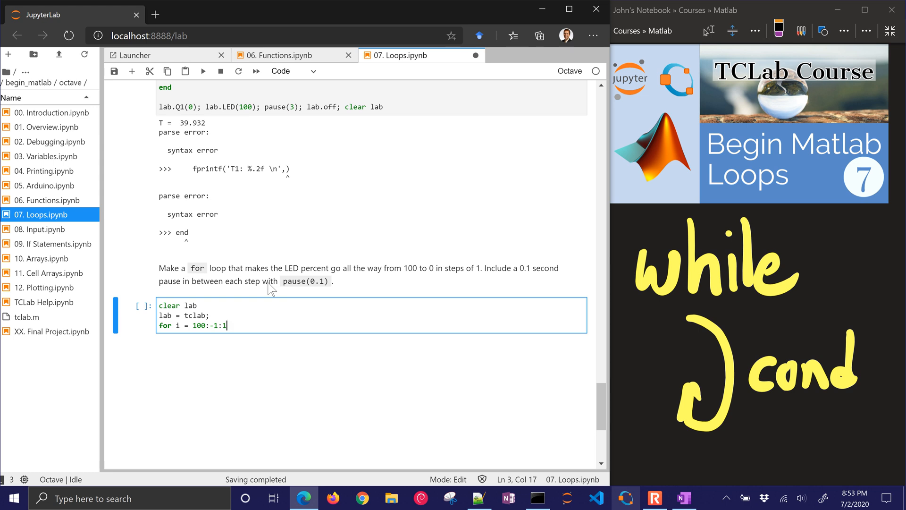
{"action": "type", "text": "lab.LED(i"}
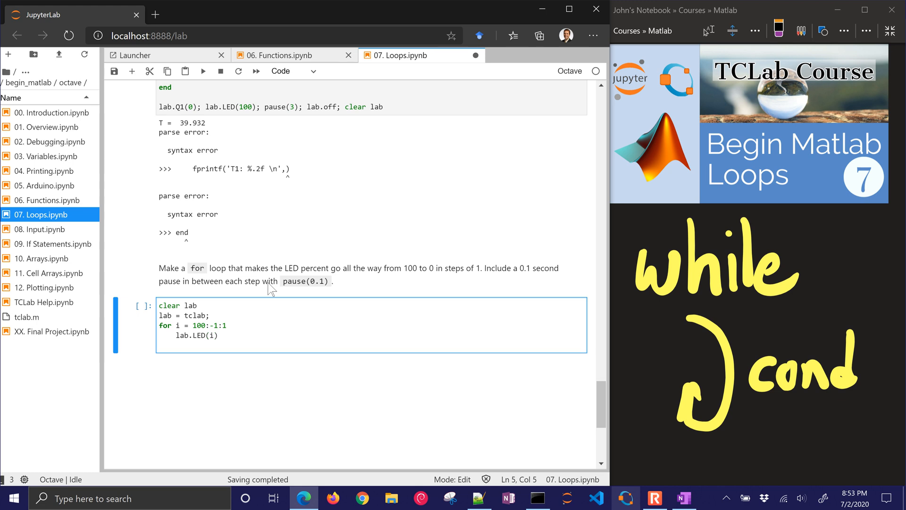
{"action": "type", "text": "end"}
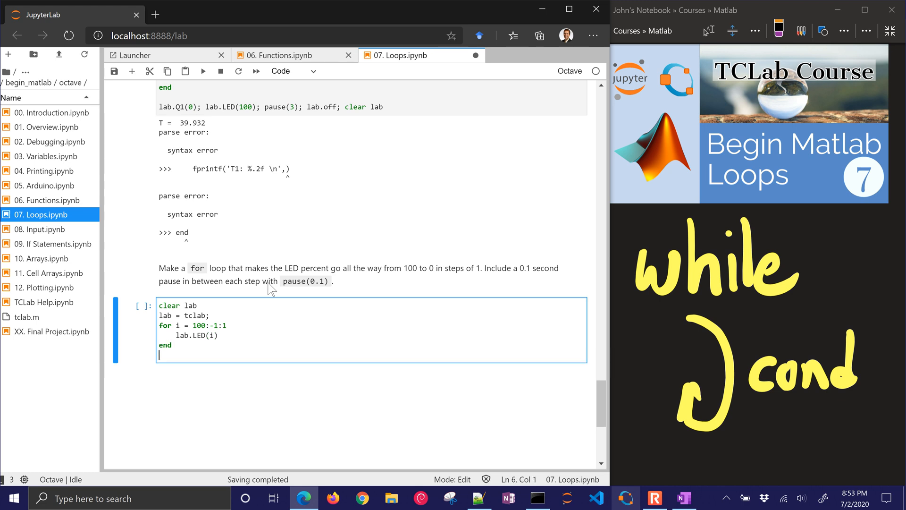
{"action": "type", "text": "clear all"}
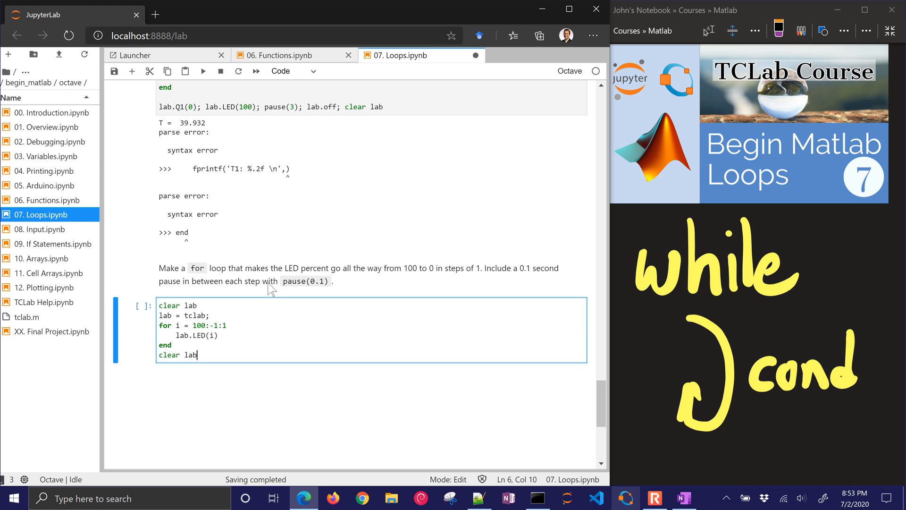
{"action": "key", "text": "shift+enter"}
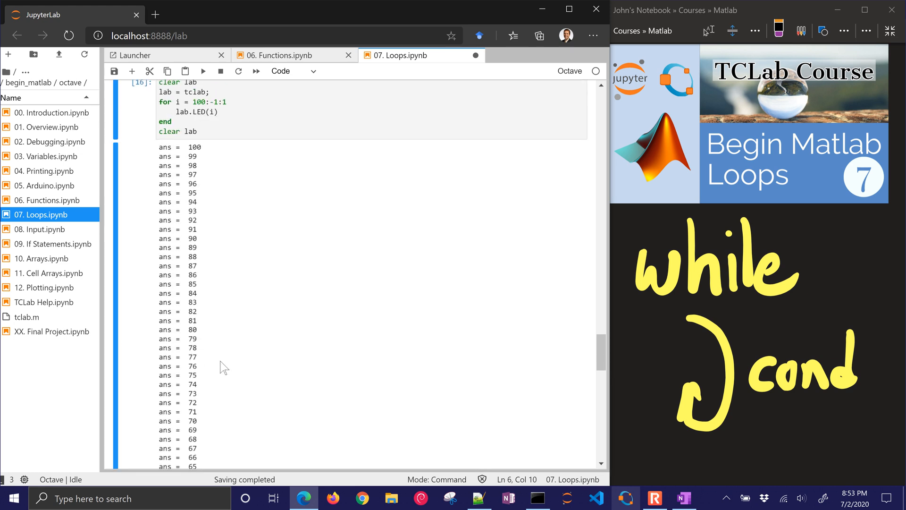
- Add pause(0.1) after lab.LED(i), rerun the loop, and highlight the 100:-1:1 range
{"action": "left_click", "coordinate": [260, 335]}
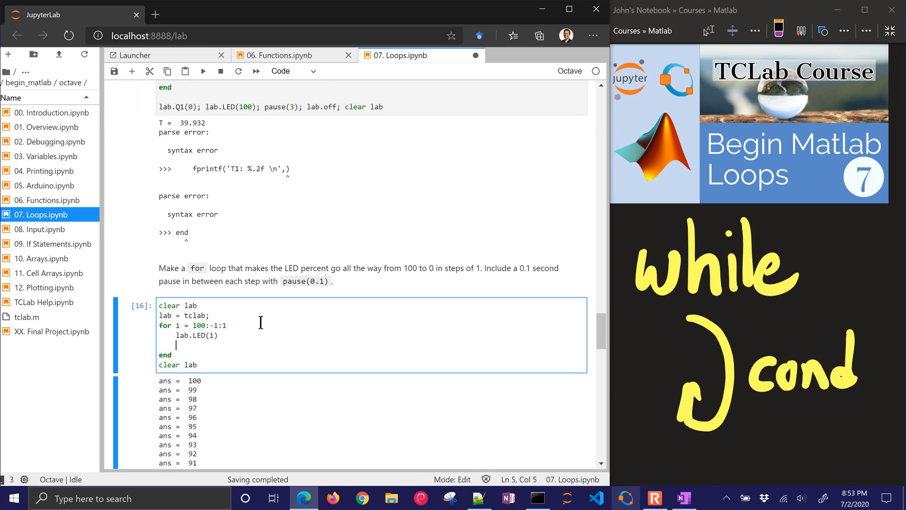
{"action": "type", "text": "pause(0.1)"}
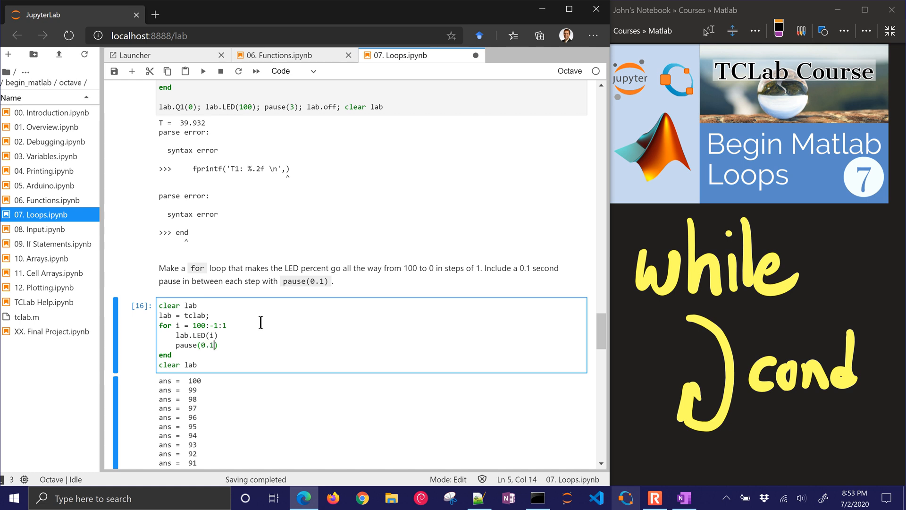
{"action": "key", "text": "shift+enter"}
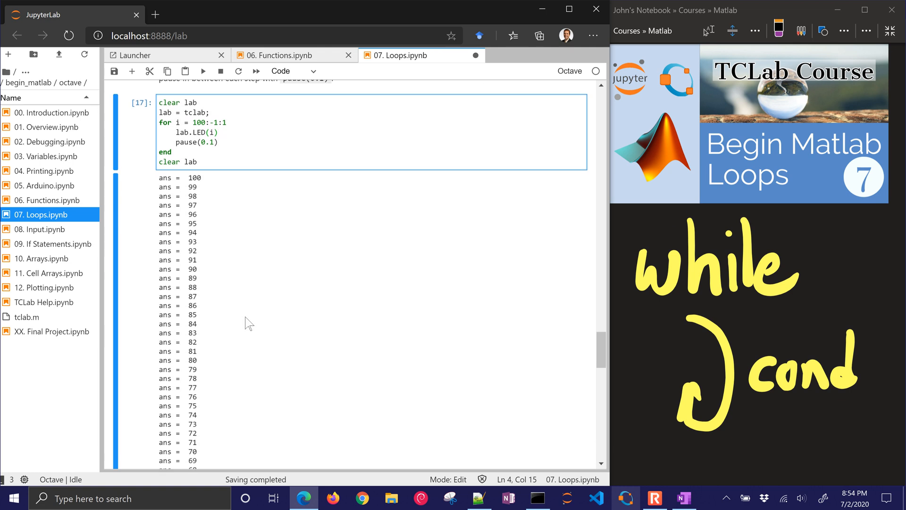
{"action": "scroll", "scroll_direction": "down", "scroll_amount": 3}
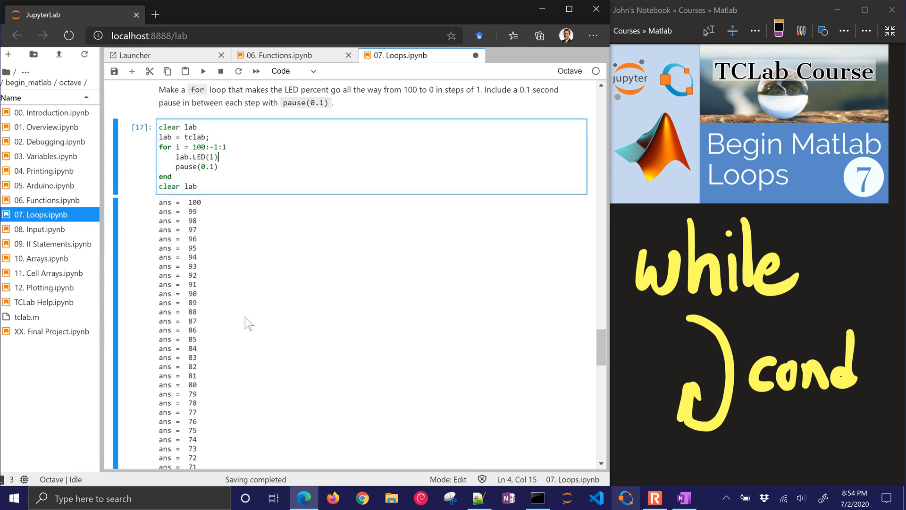
{"action": "scroll", "scroll_direction": "down", "scroll_amount": 3}
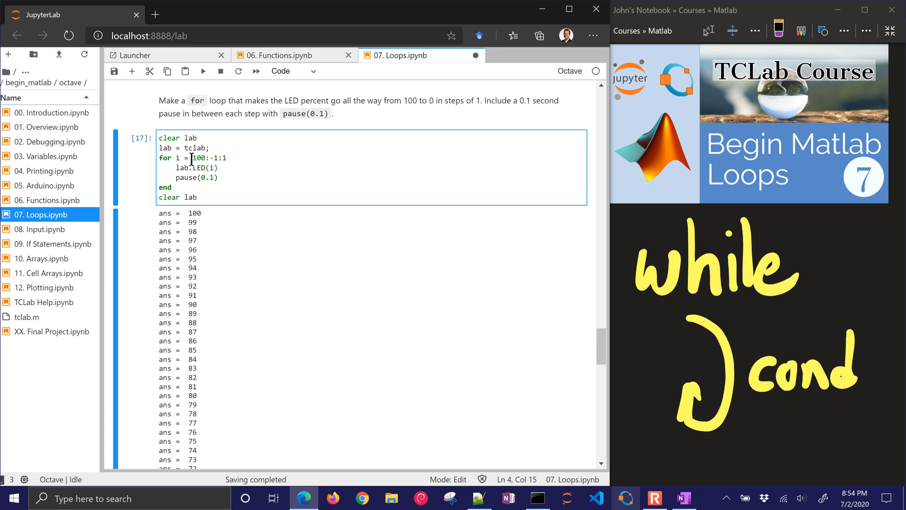
{"action": "double_click", "coordinate": [209, 158]}
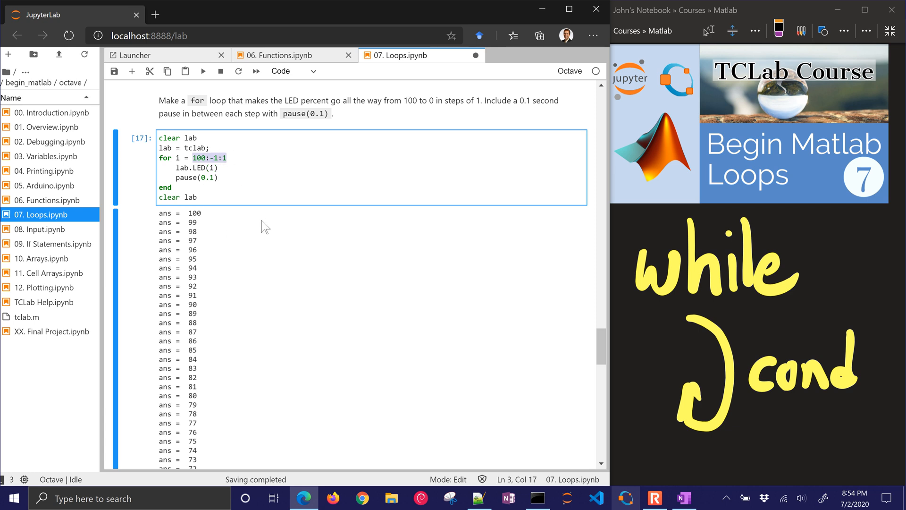